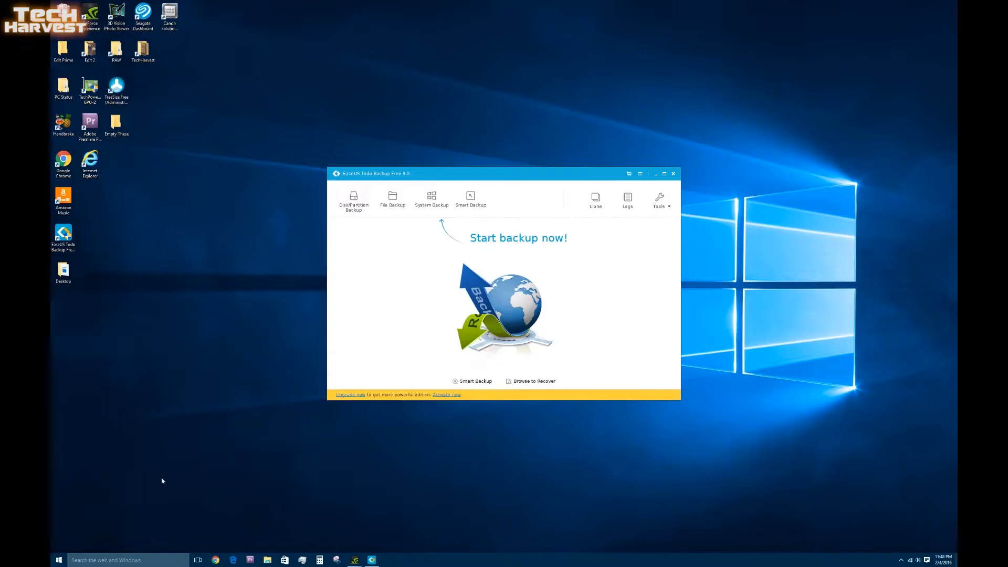
# Step: Search Windows for 'disk management' to launch Disk Management
pyautogui.click(116, 559)
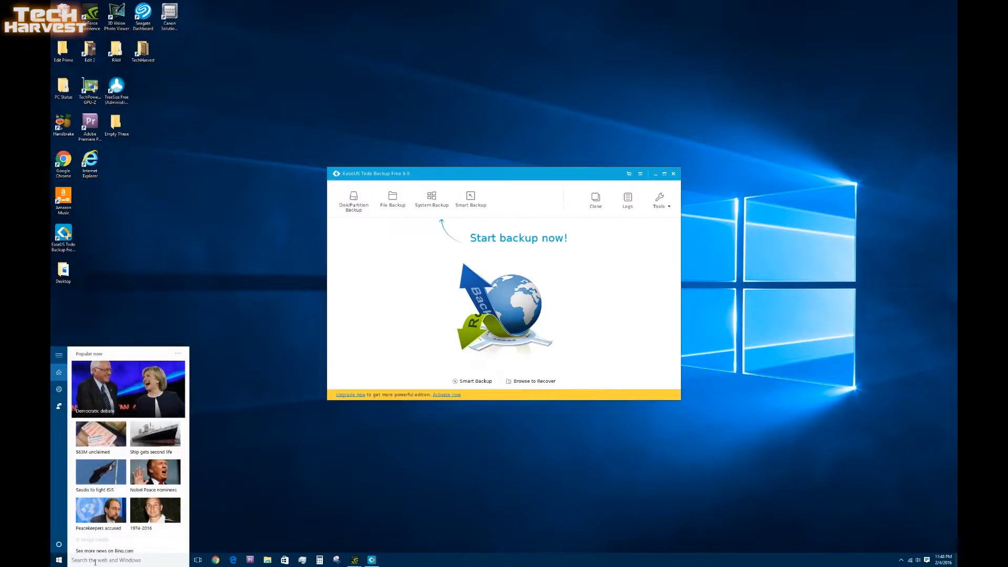
pyautogui.write('dic')
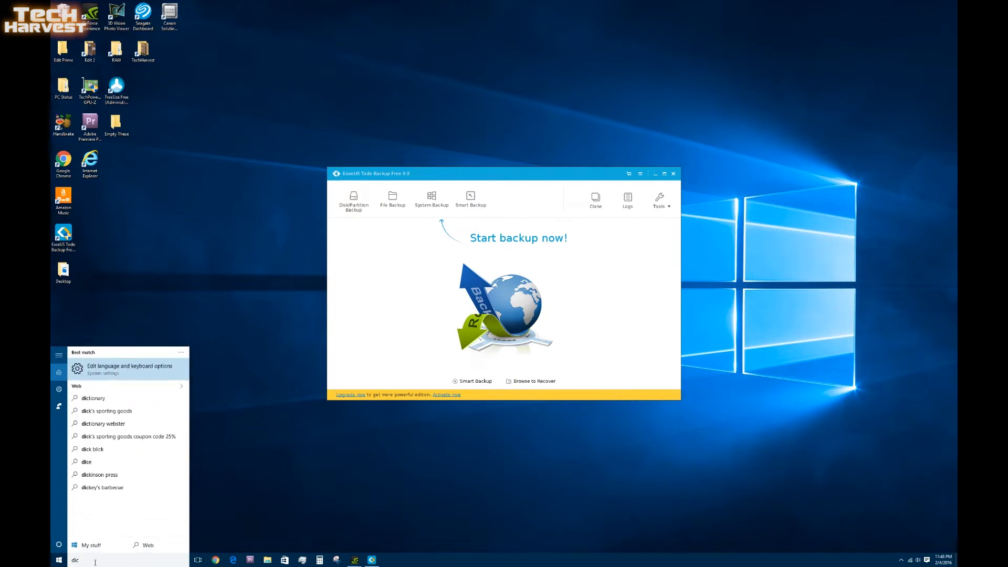
pyautogui.write('disk ma')
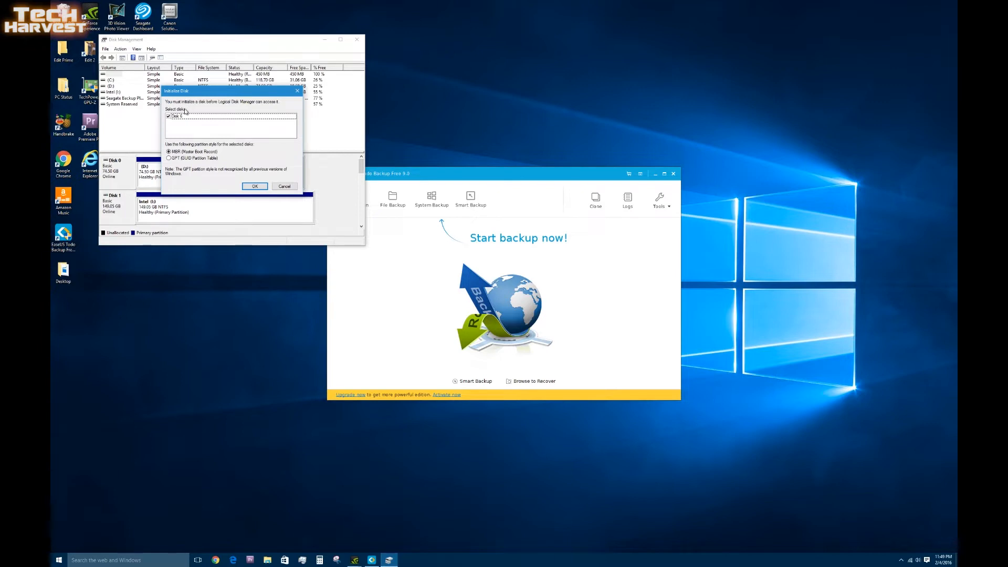
pyautogui.moveTo(177, 166)
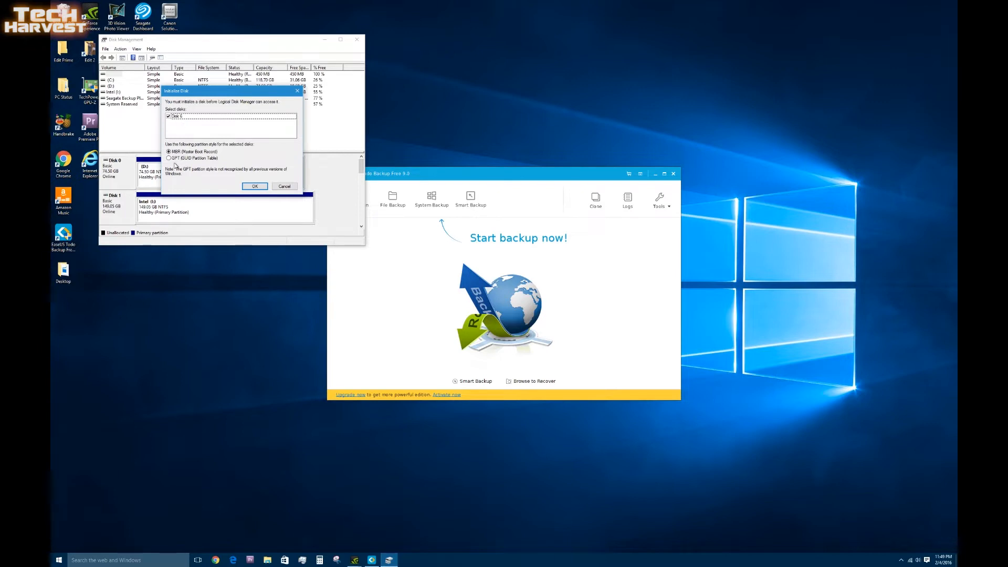
pyautogui.moveTo(224, 149)
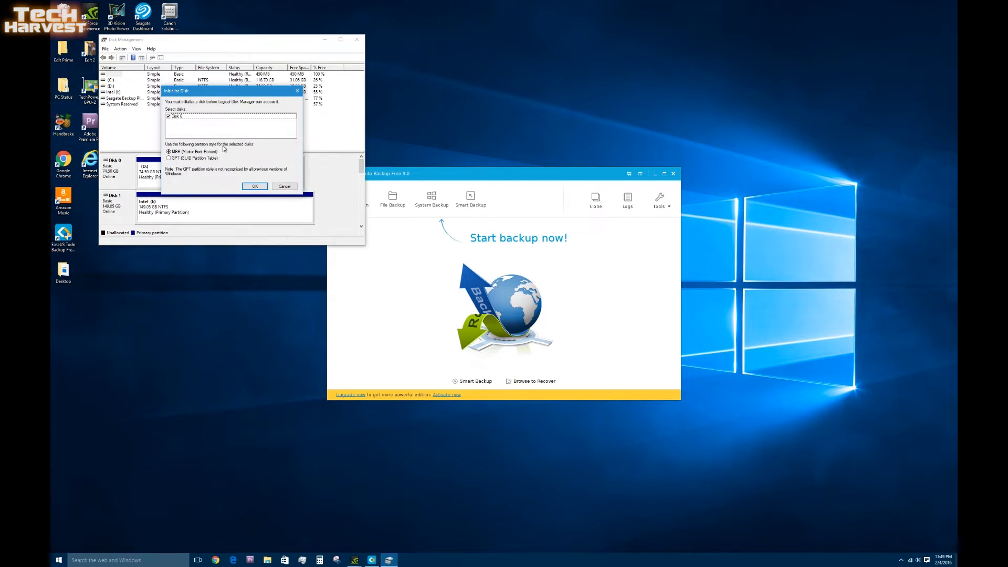
pyautogui.moveTo(197, 181)
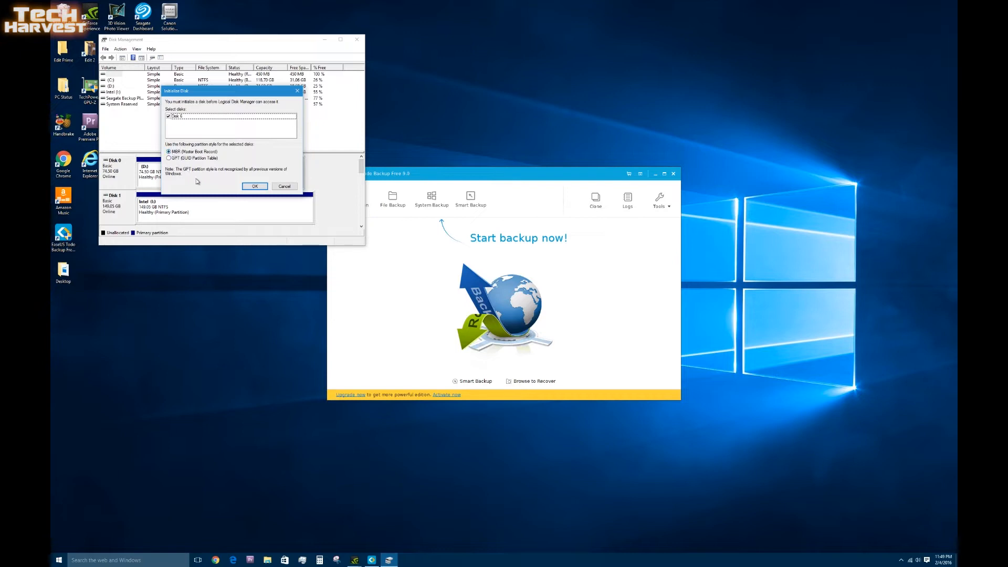
# Step: Confirm initializing the new disk as MBR (Master Boot Record)
pyautogui.click(255, 186)
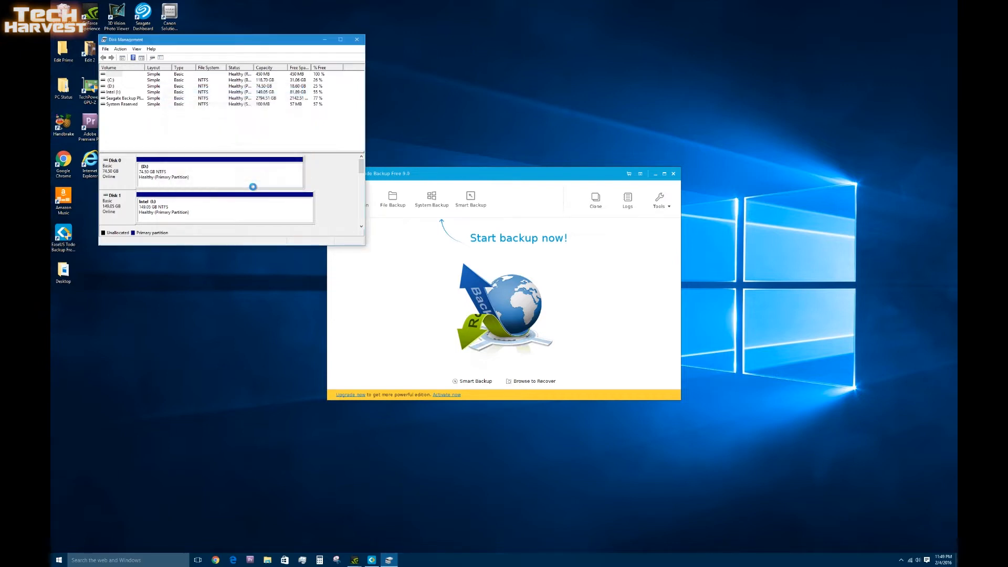
pyautogui.moveTo(300, 157)
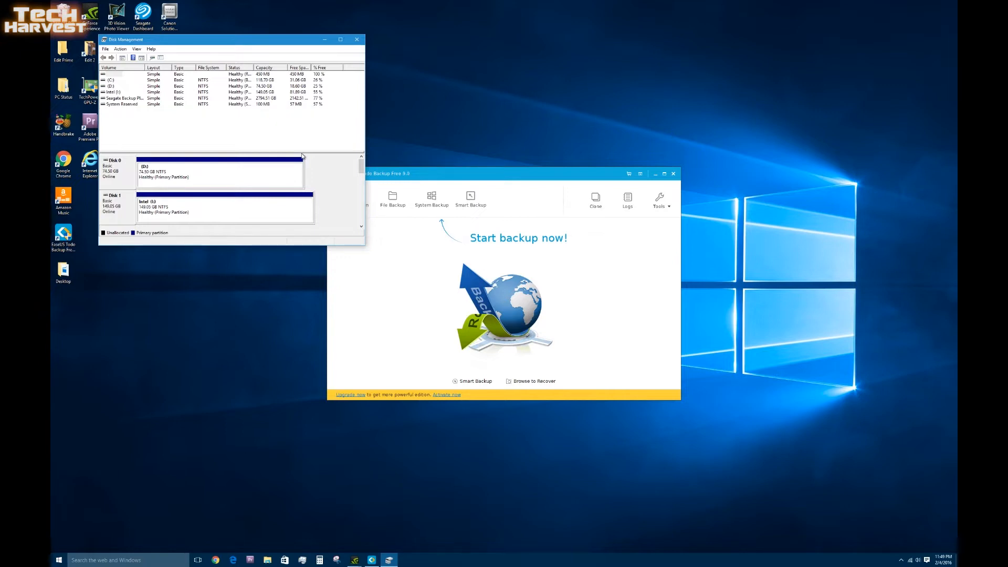
pyautogui.moveTo(304, 160)
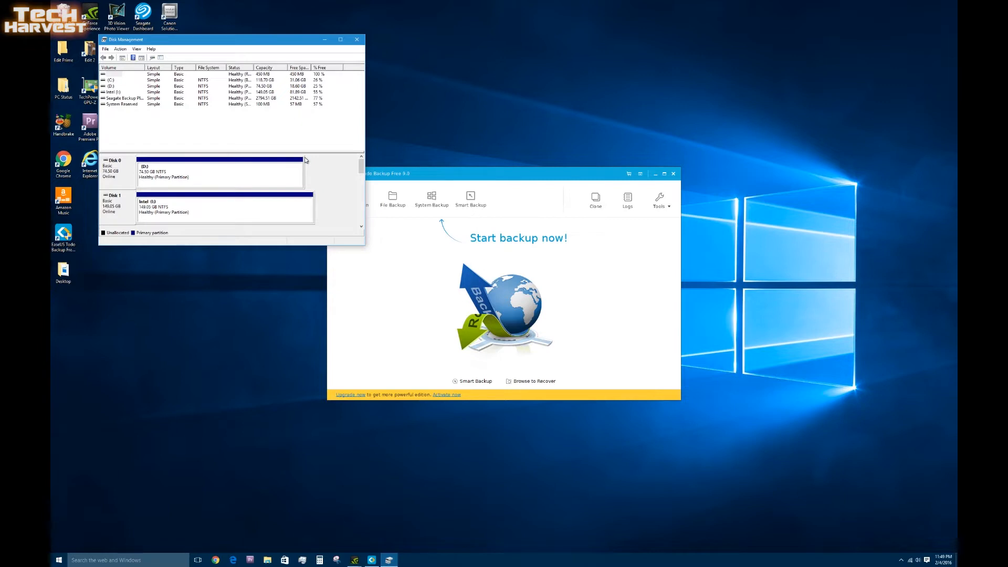
# Step: Scroll down to Disk 6 and select its 447.13 GB unallocated region
pyautogui.scroll(-3)
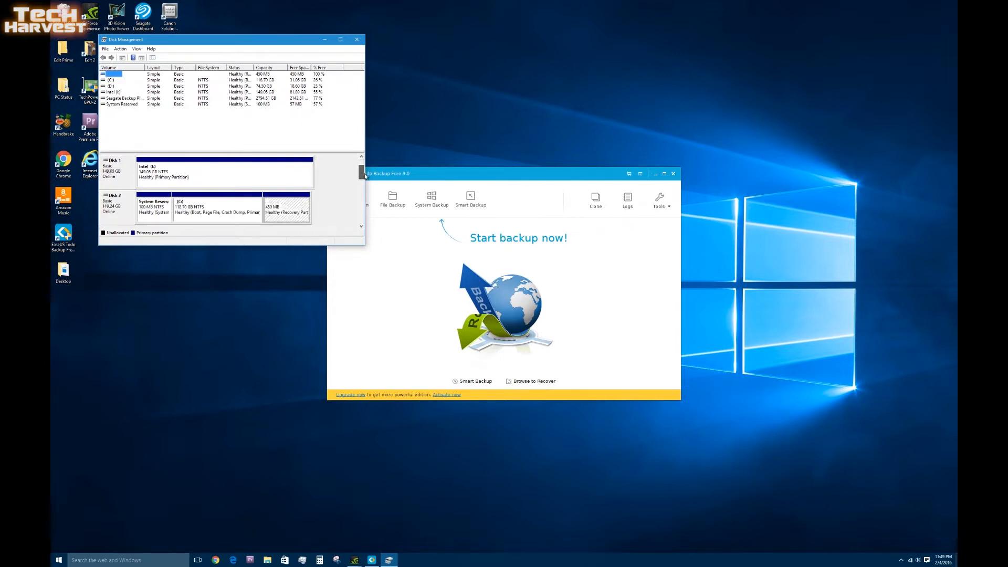
pyautogui.scroll(-3)
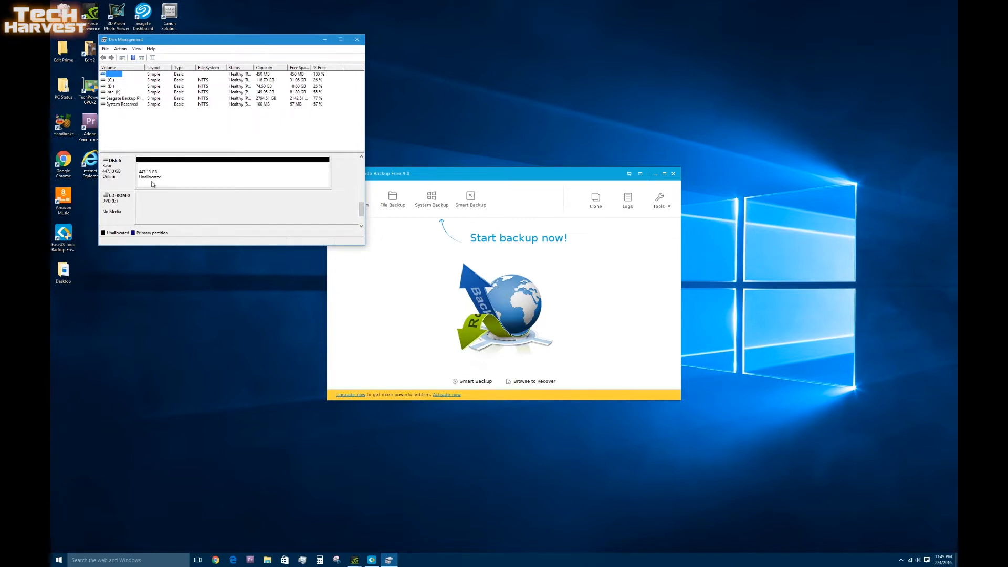
pyautogui.moveTo(155, 186)
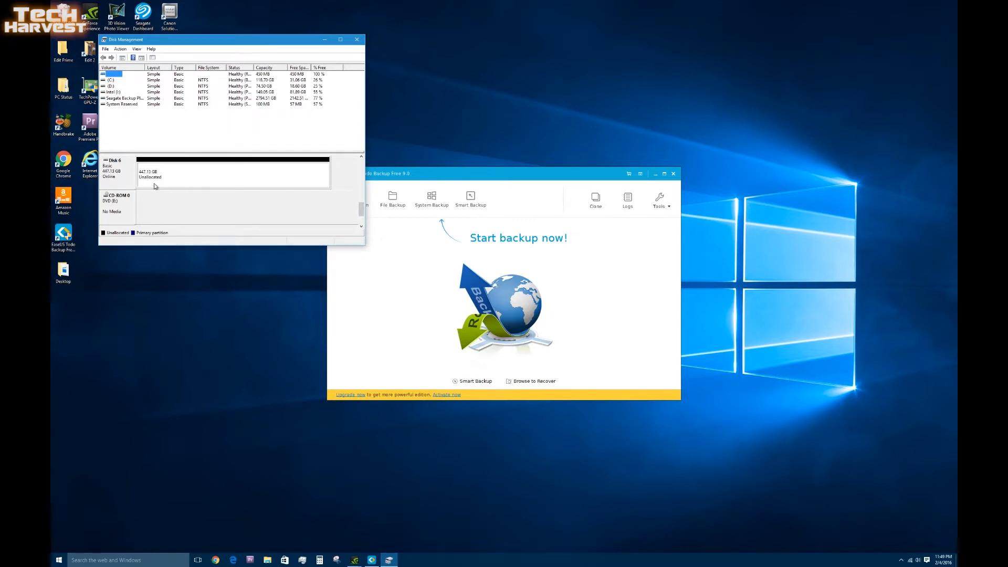
pyautogui.moveTo(315, 186)
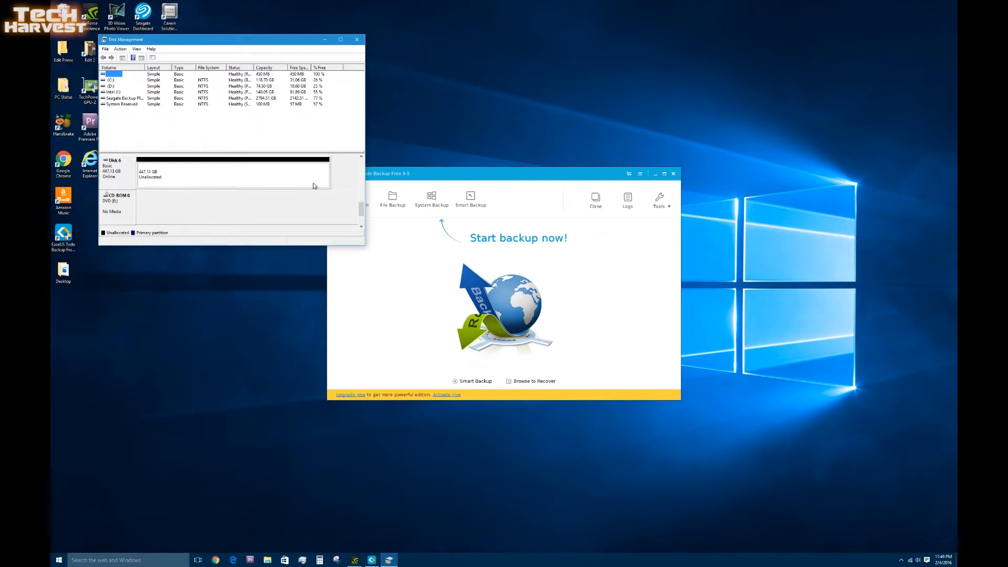
pyautogui.click(231, 172)
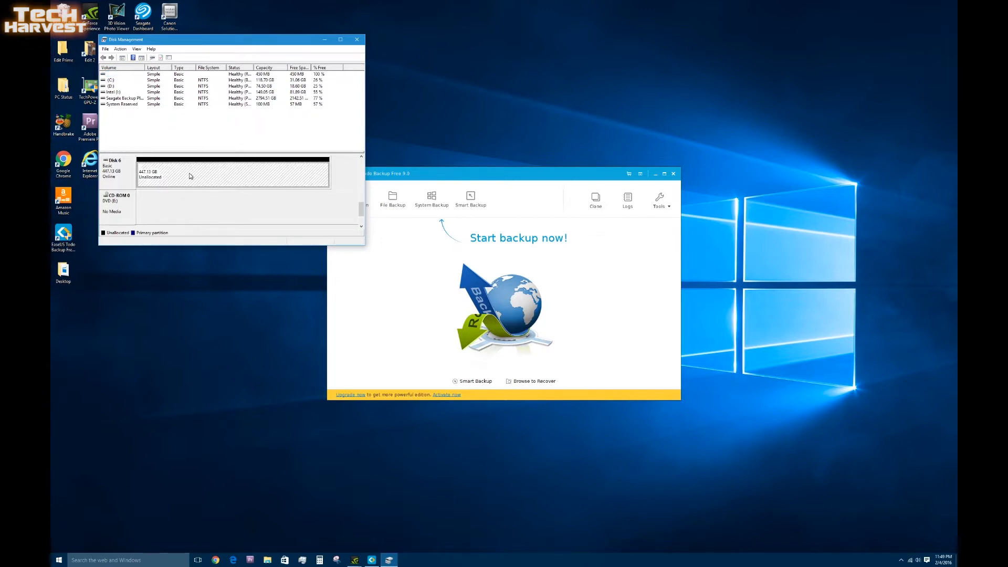
# Step: Run the New Simple Volume wizard at maximum size with drive letter Z
pyautogui.rightClick(193, 173)
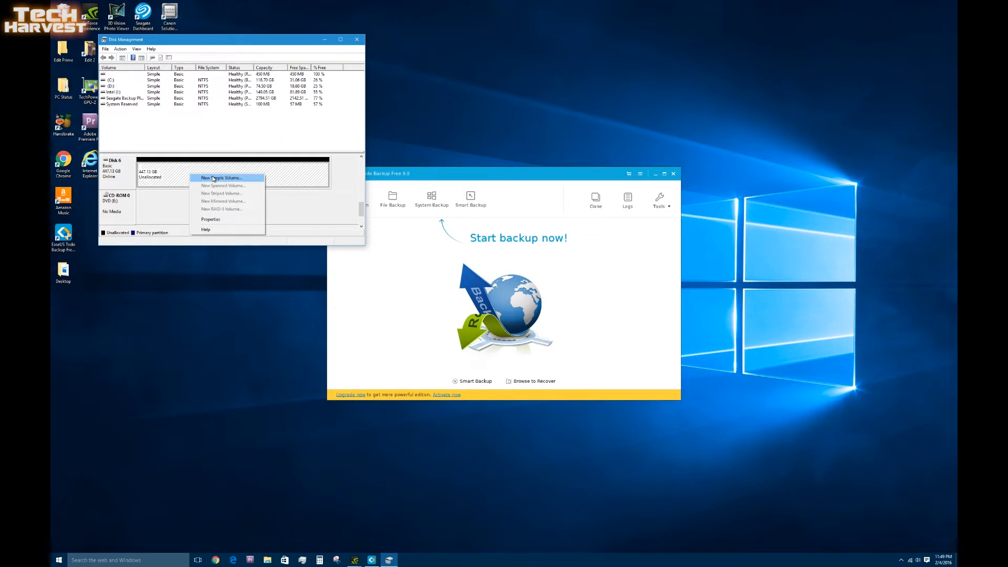
pyautogui.click(220, 178)
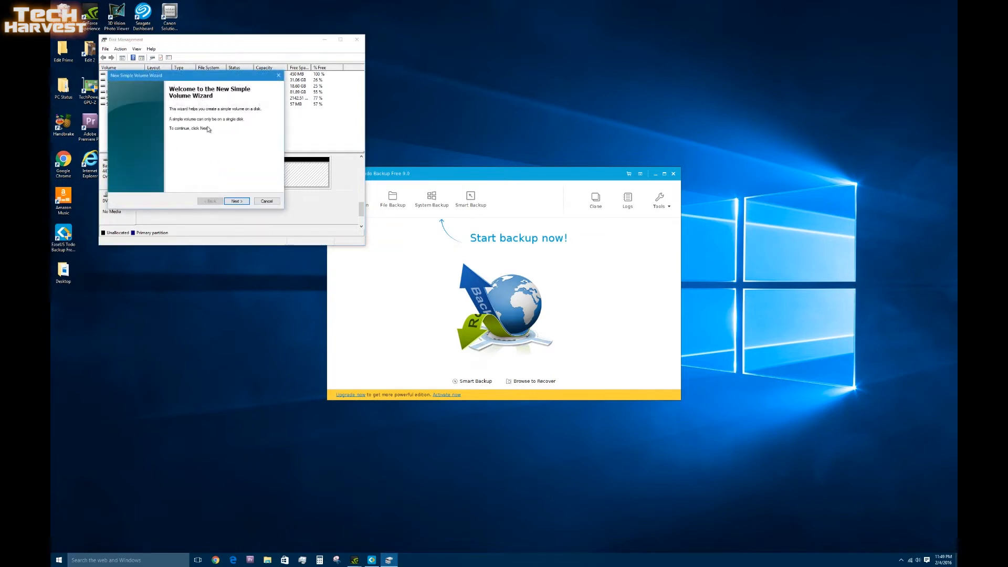
pyautogui.click(235, 200)
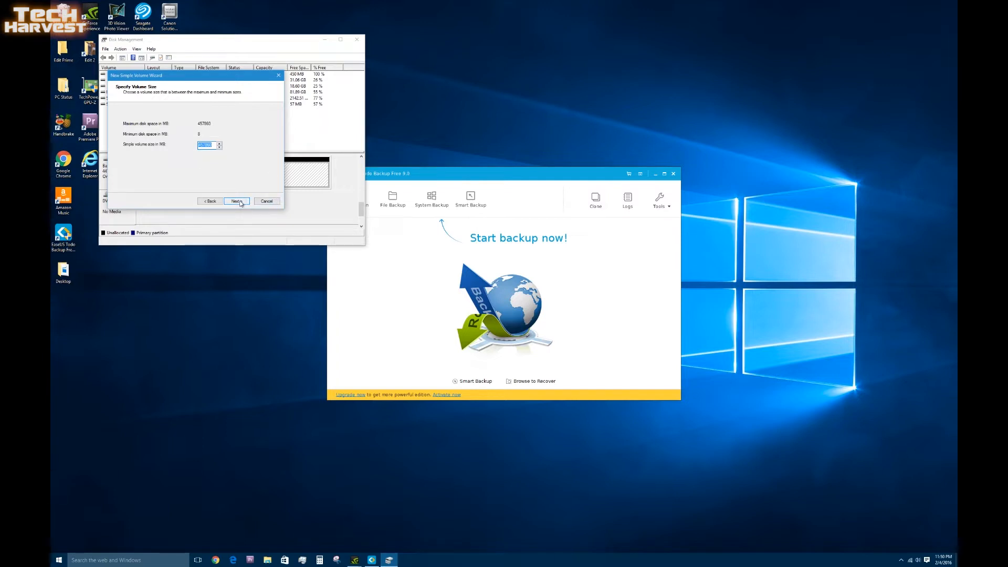
pyautogui.click(236, 201)
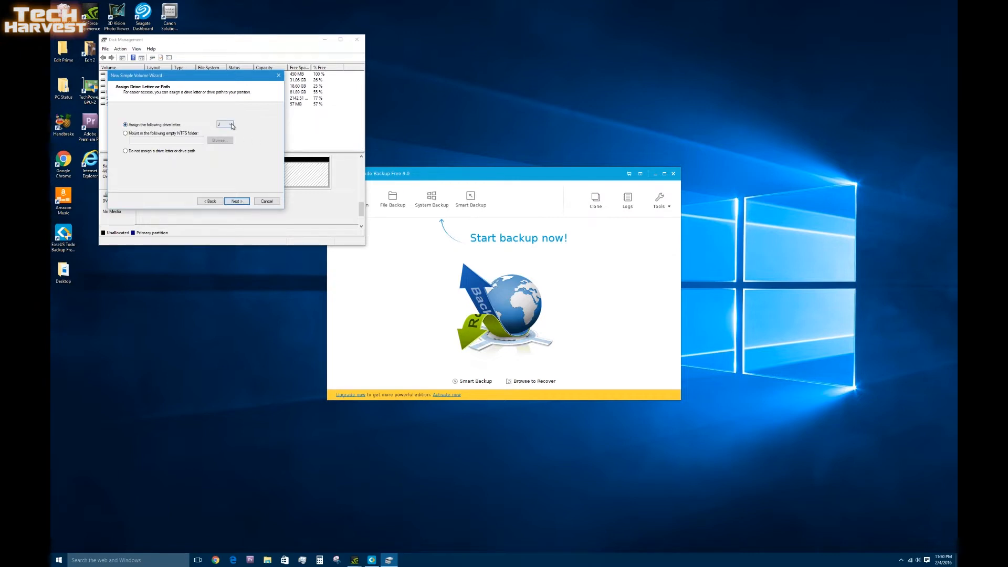
pyautogui.click(230, 124)
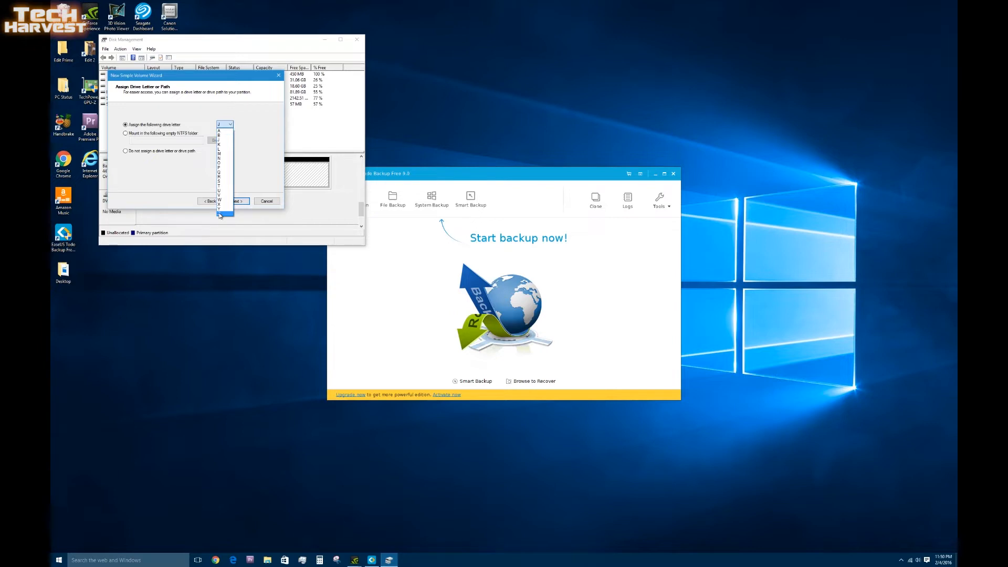
pyautogui.click(218, 208)
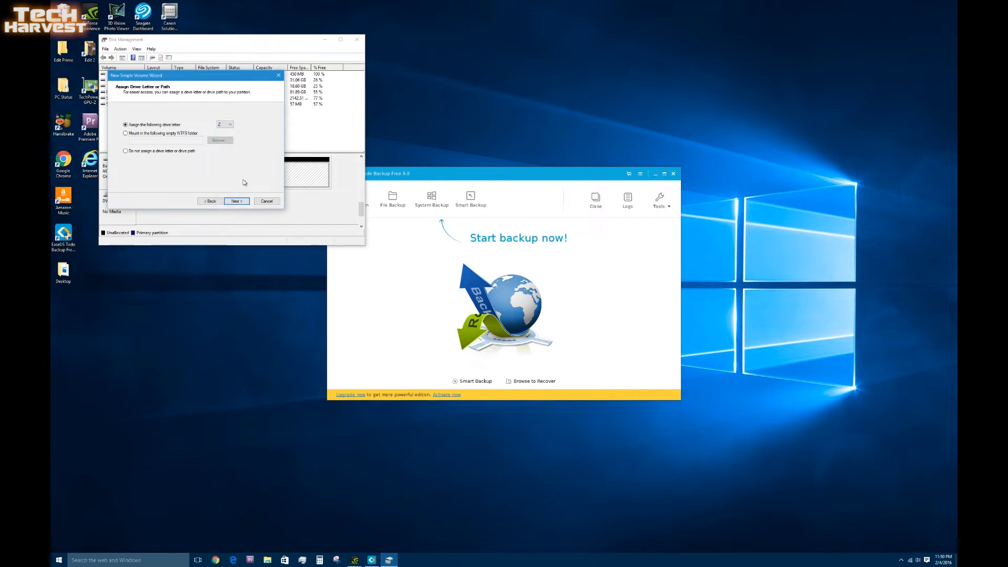
pyautogui.click(236, 200)
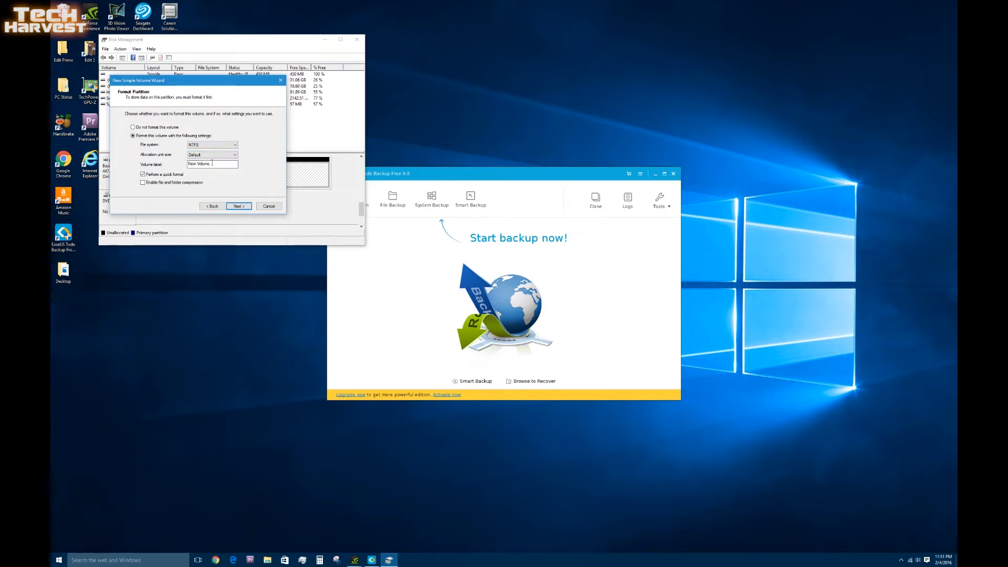
# Step: Label the volume SanDisk, keep NTFS quick format, and finish the wizard
pyautogui.tripleClick(212, 163)
pyautogui.write('SanDisk')
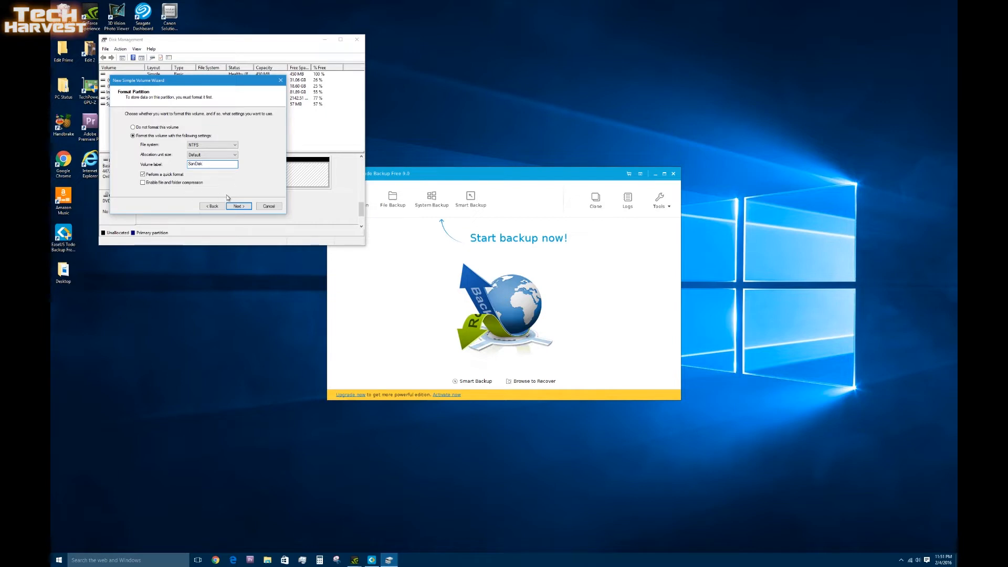
pyautogui.click(238, 206)
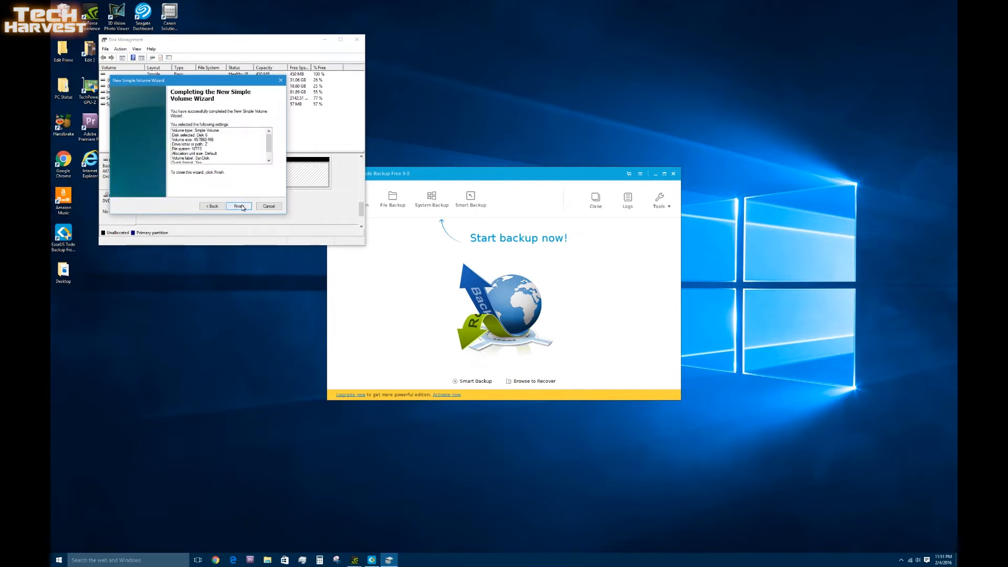
pyautogui.click(238, 206)
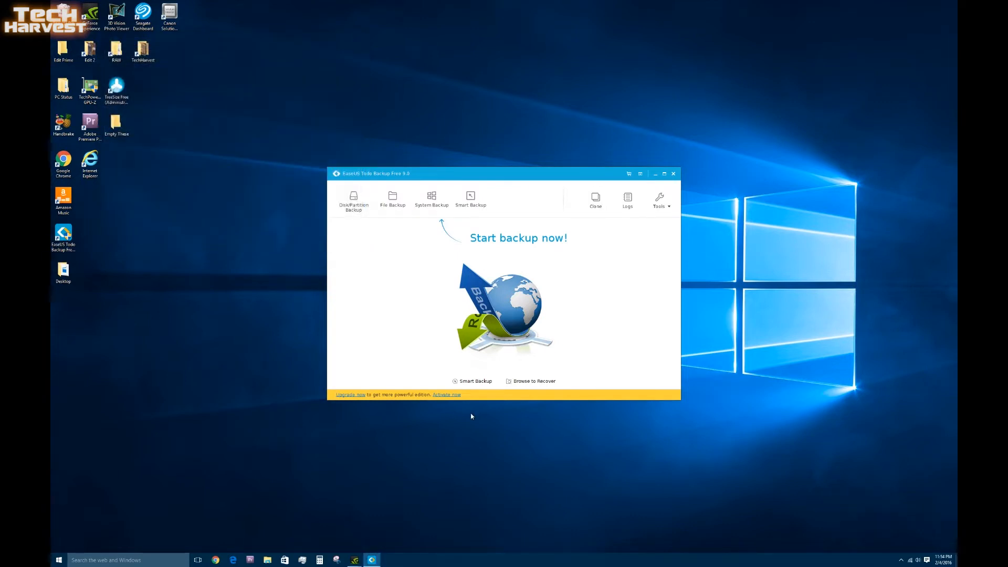
pyautogui.moveTo(501, 386)
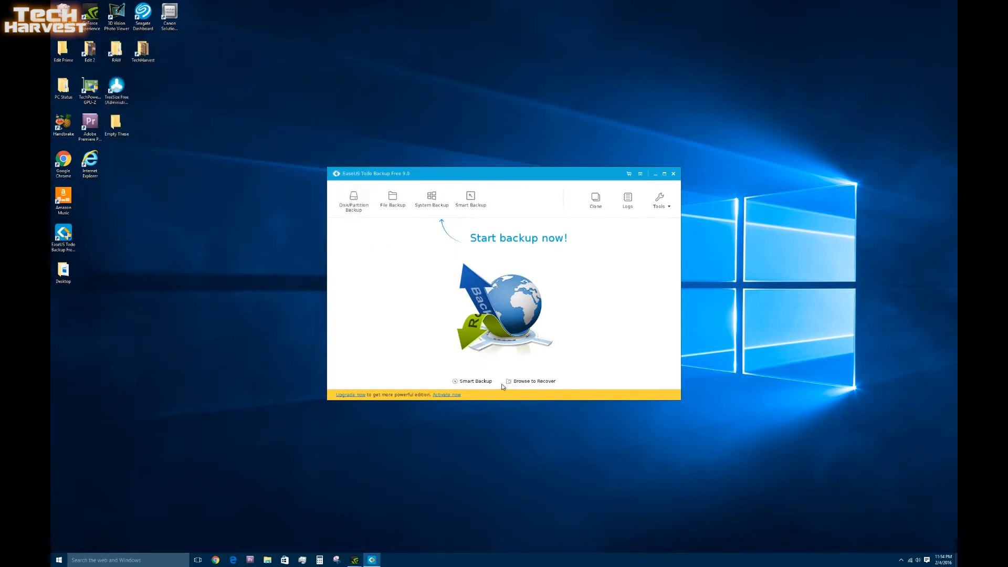
pyautogui.moveTo(474, 315)
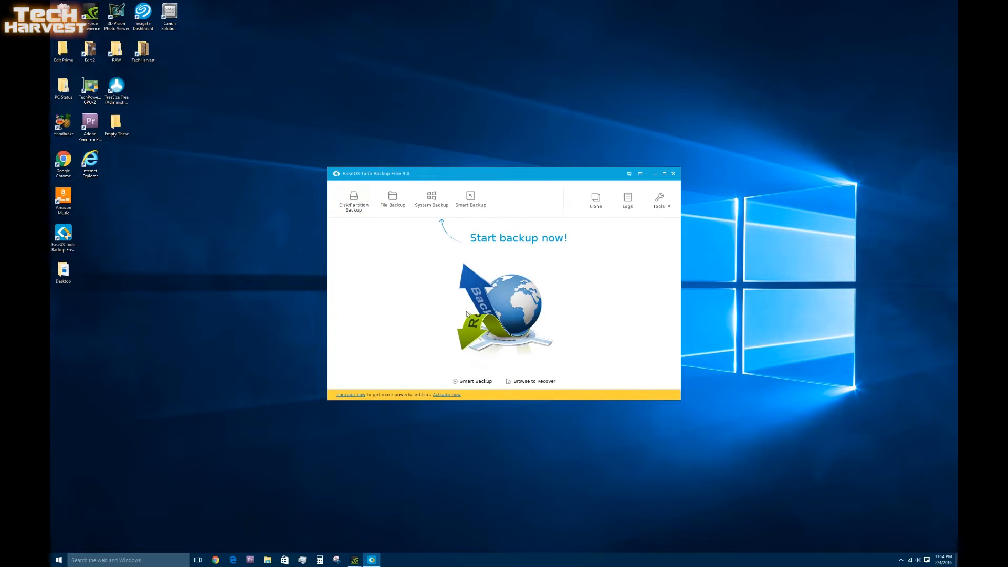
pyautogui.moveTo(346, 180)
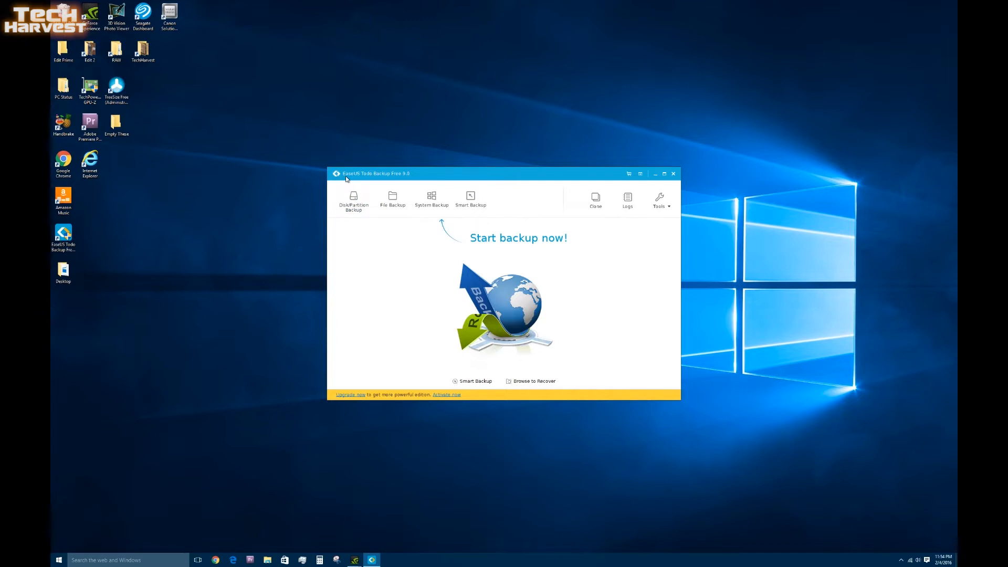
pyautogui.moveTo(396, 180)
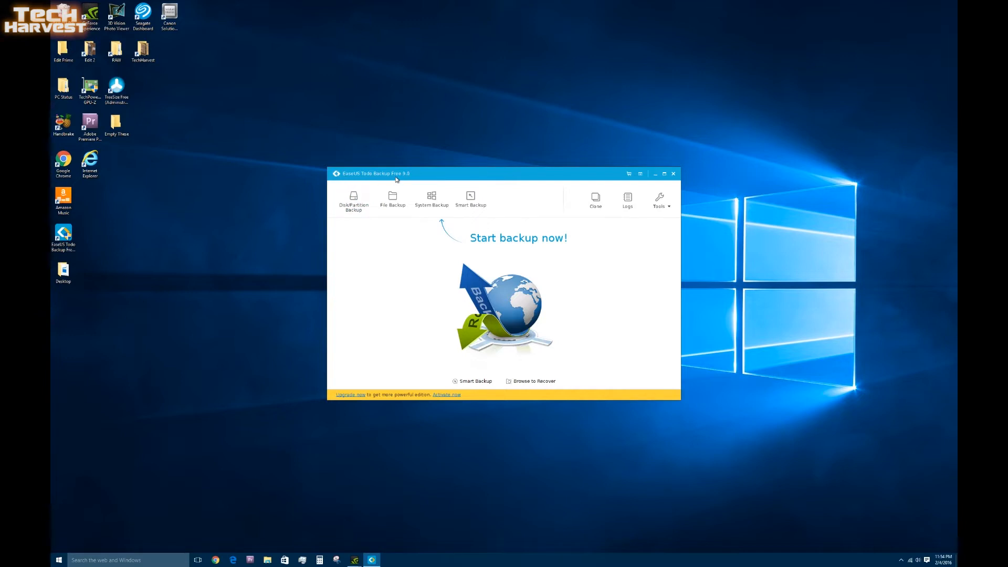
pyautogui.moveTo(562, 264)
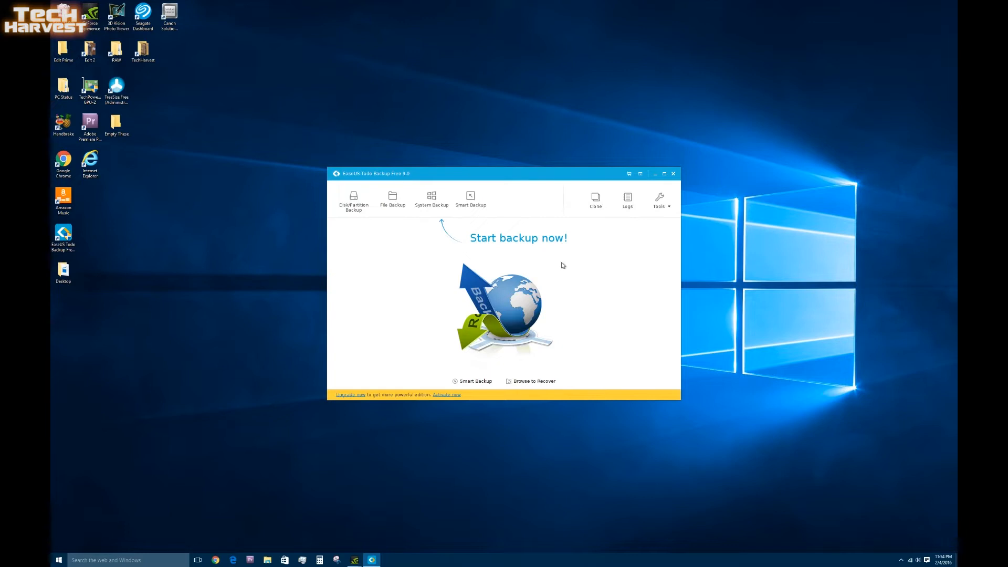
pyautogui.moveTo(563, 261)
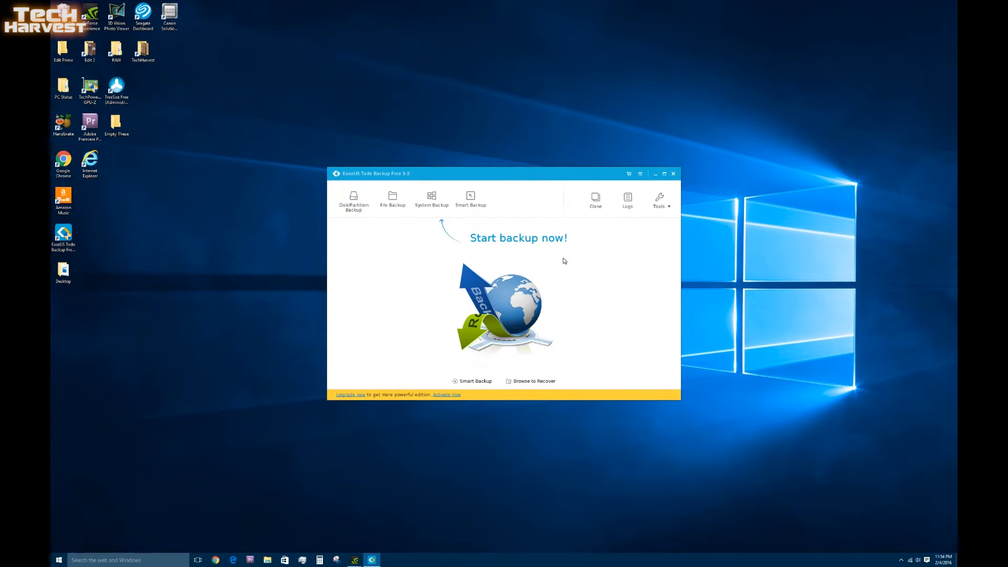
pyautogui.moveTo(578, 297)
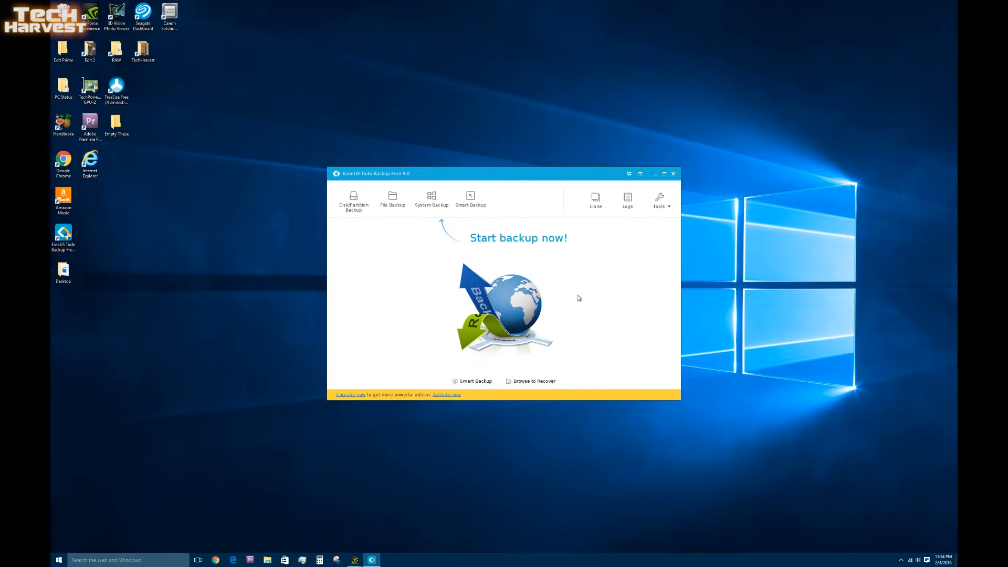
pyautogui.moveTo(594, 199)
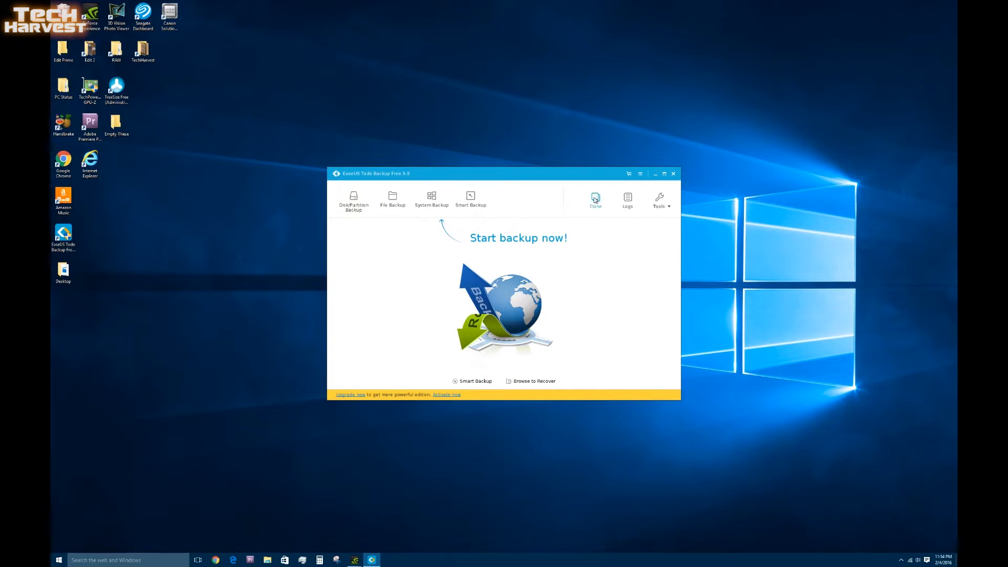
pyautogui.moveTo(596, 204)
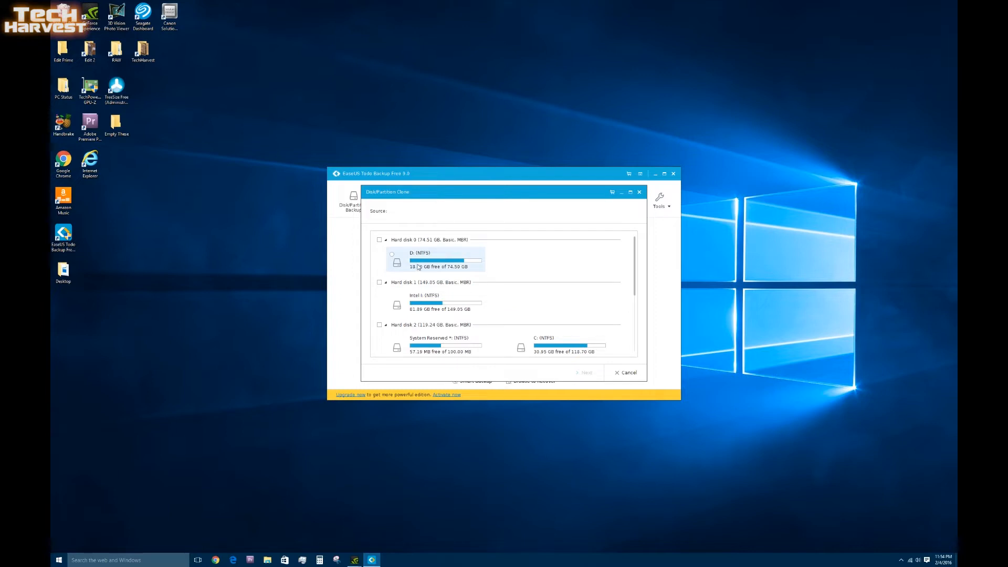
pyautogui.moveTo(482, 258)
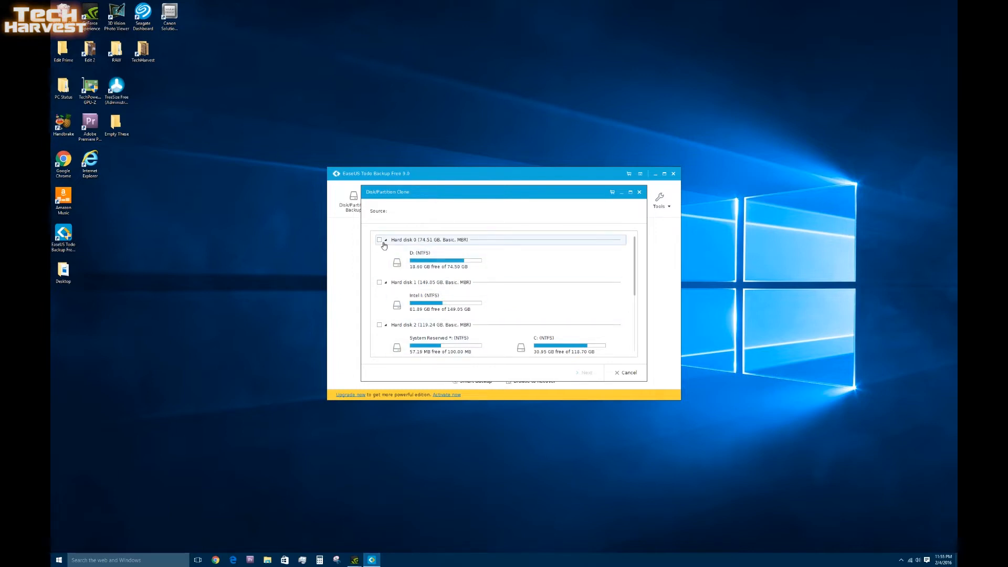
pyautogui.moveTo(398, 243)
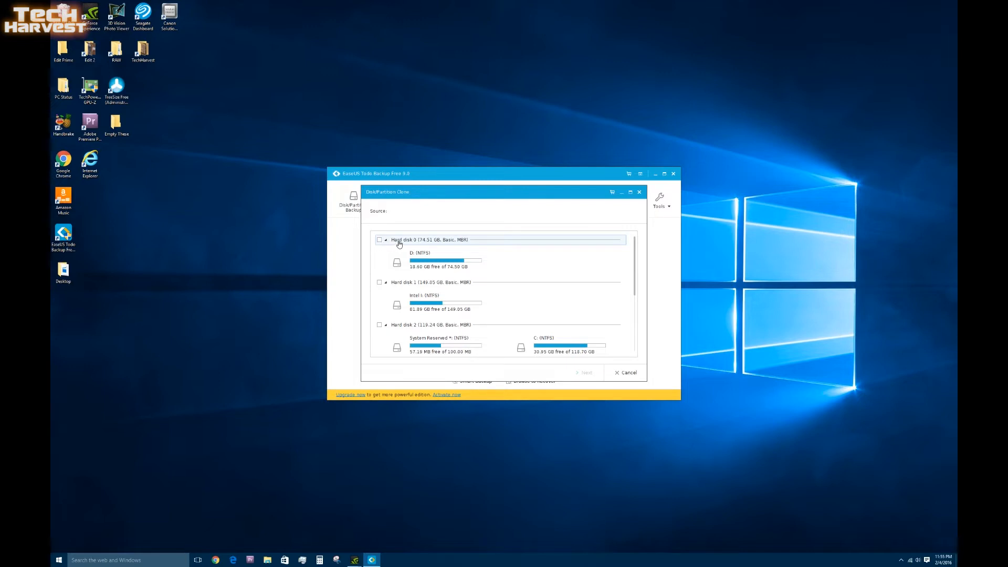
pyautogui.moveTo(425, 245)
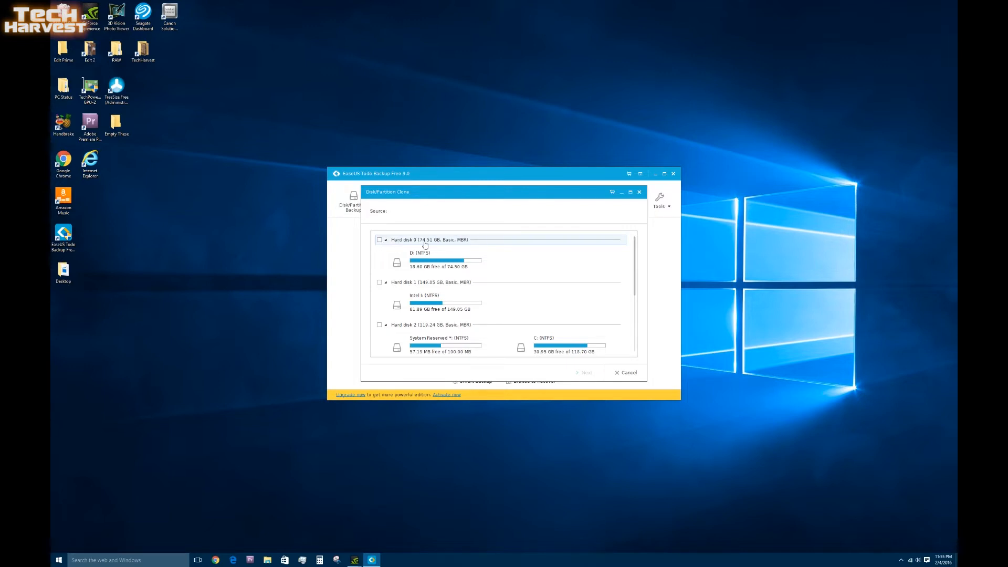
pyautogui.moveTo(456, 241)
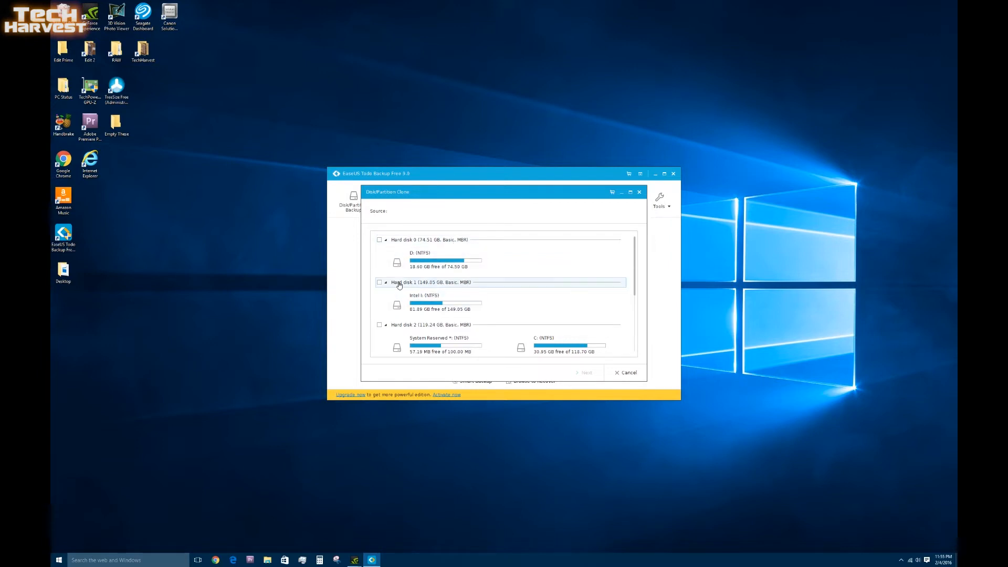
# Step: In Clone, tick Hard disk 2 (119.24 GB, holding C:) as the source
pyautogui.click(443, 302)
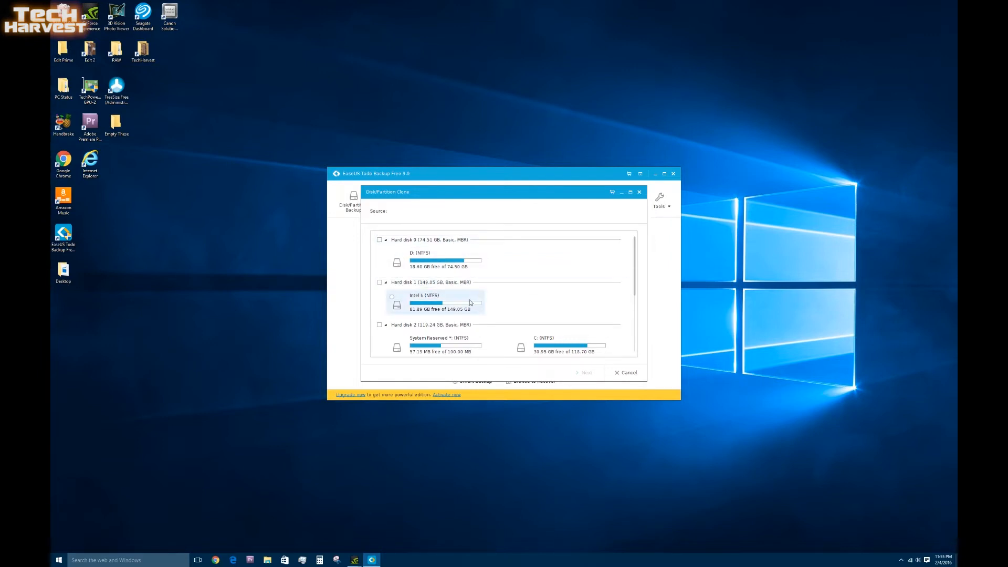
pyautogui.moveTo(625, 295)
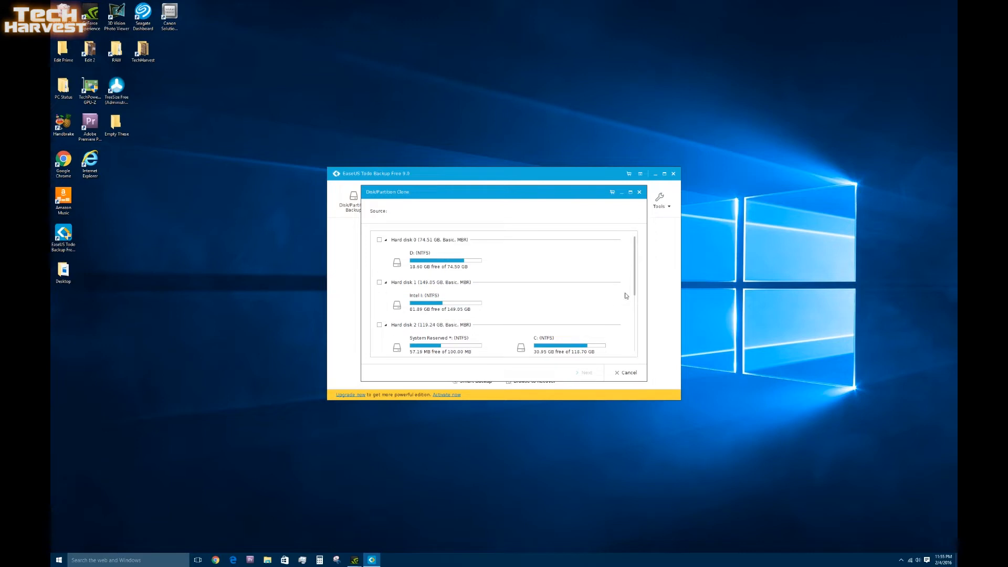
pyautogui.scroll(-3)
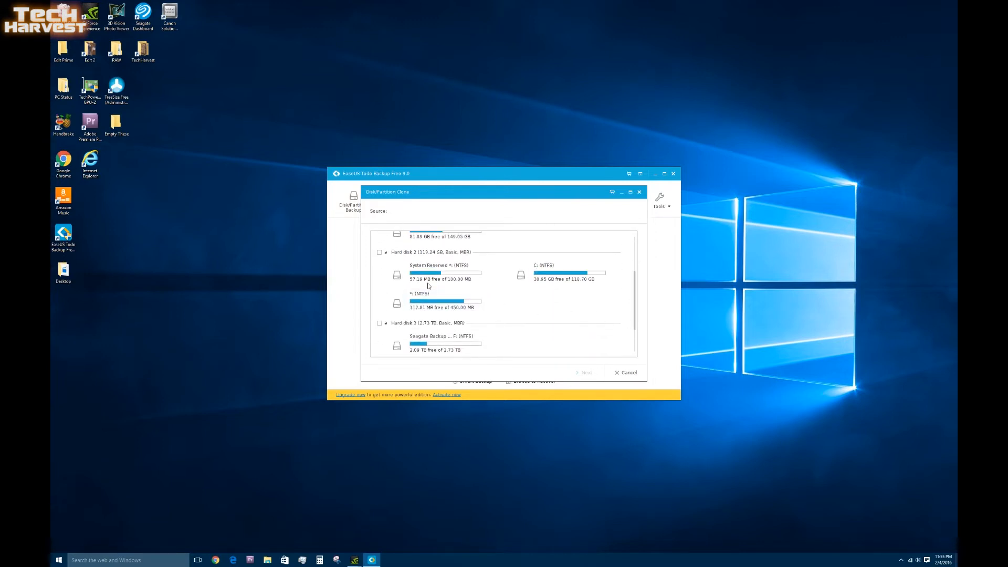
pyautogui.click(439, 269)
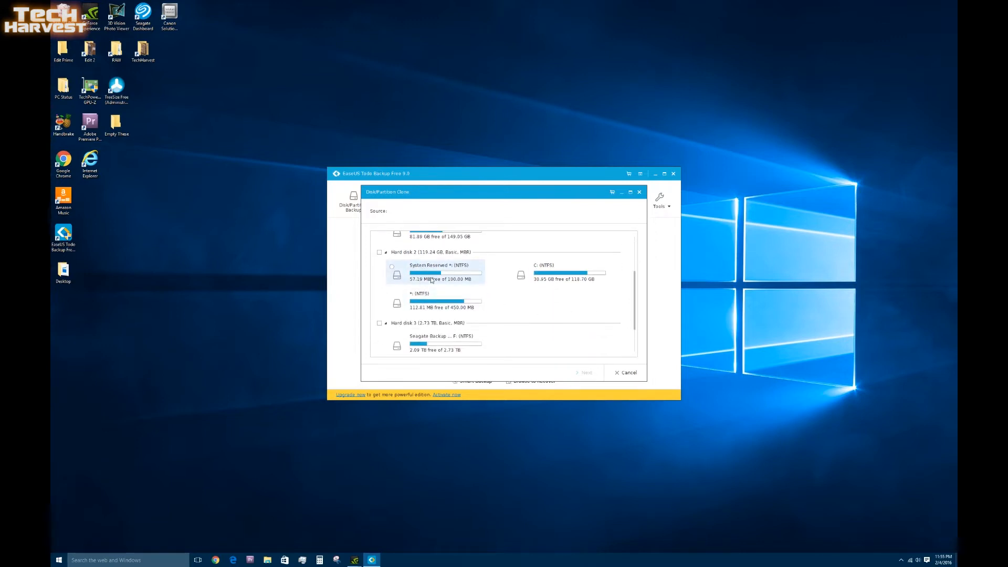
pyautogui.moveTo(478, 275)
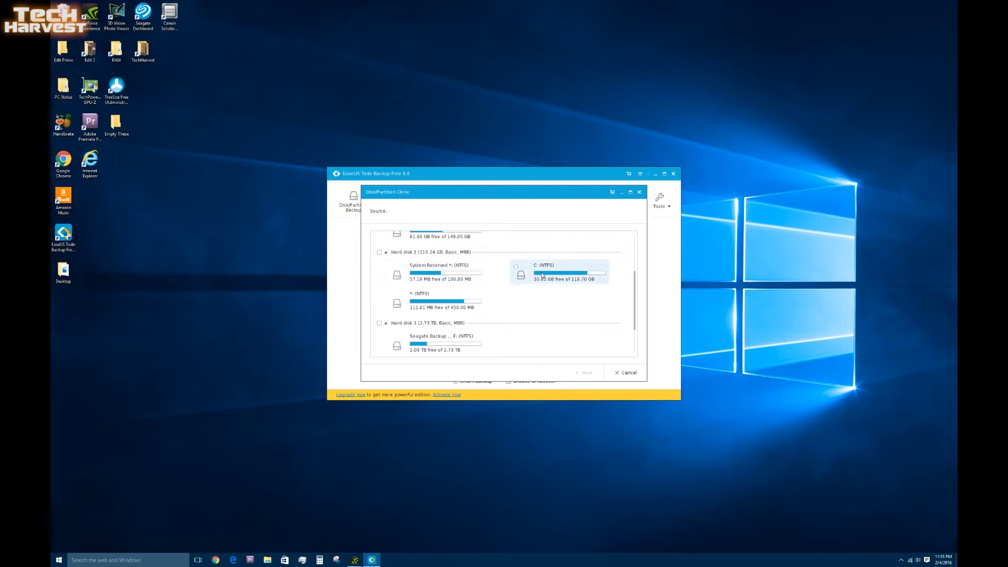
pyautogui.scroll(-3)
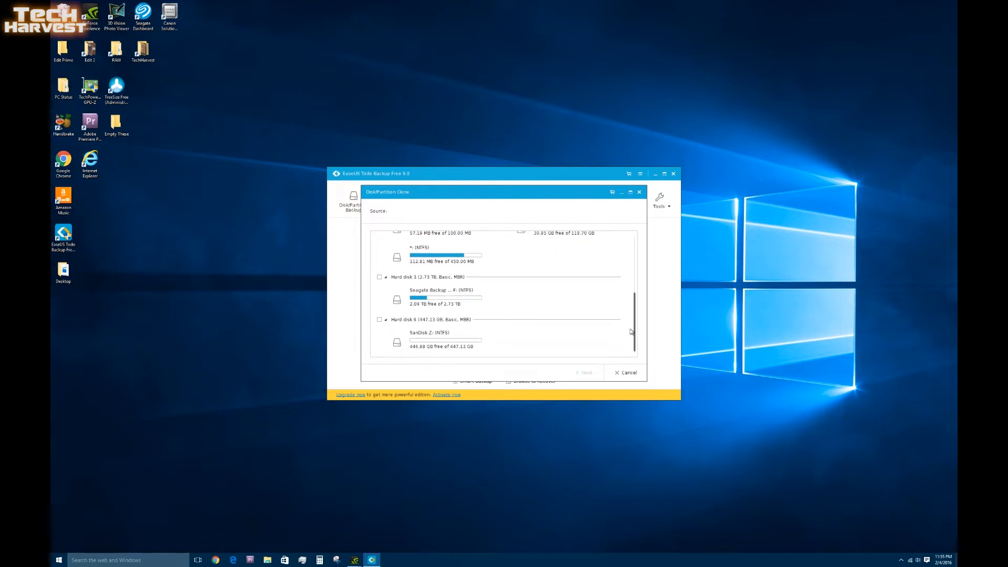
pyautogui.click(434, 296)
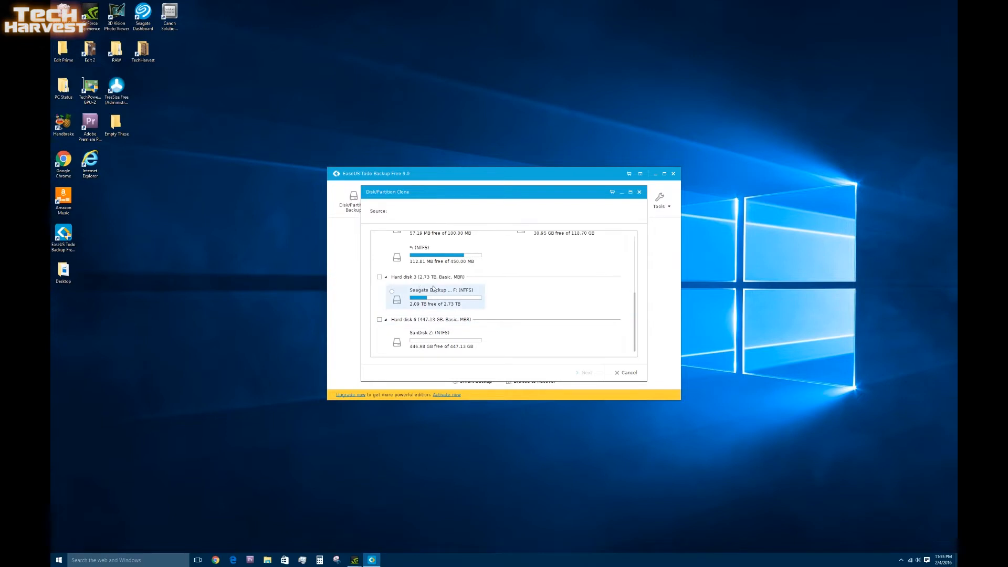
pyautogui.moveTo(469, 294)
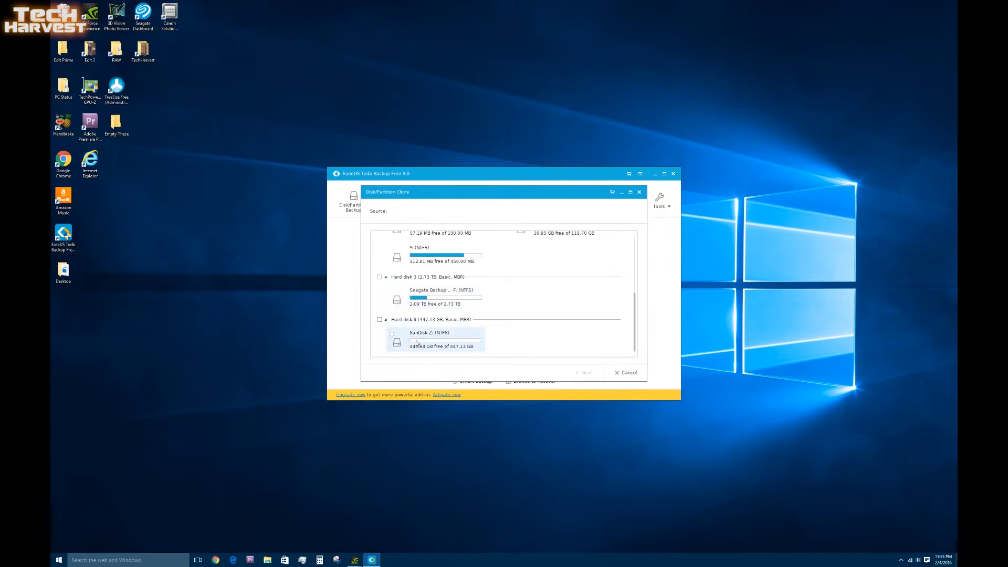
pyautogui.moveTo(432, 350)
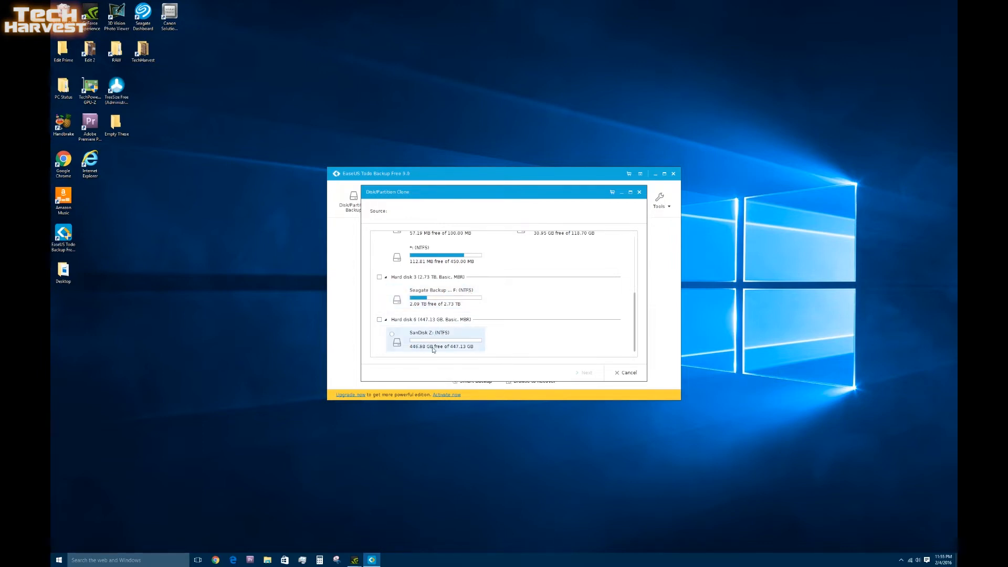
pyautogui.moveTo(611, 334)
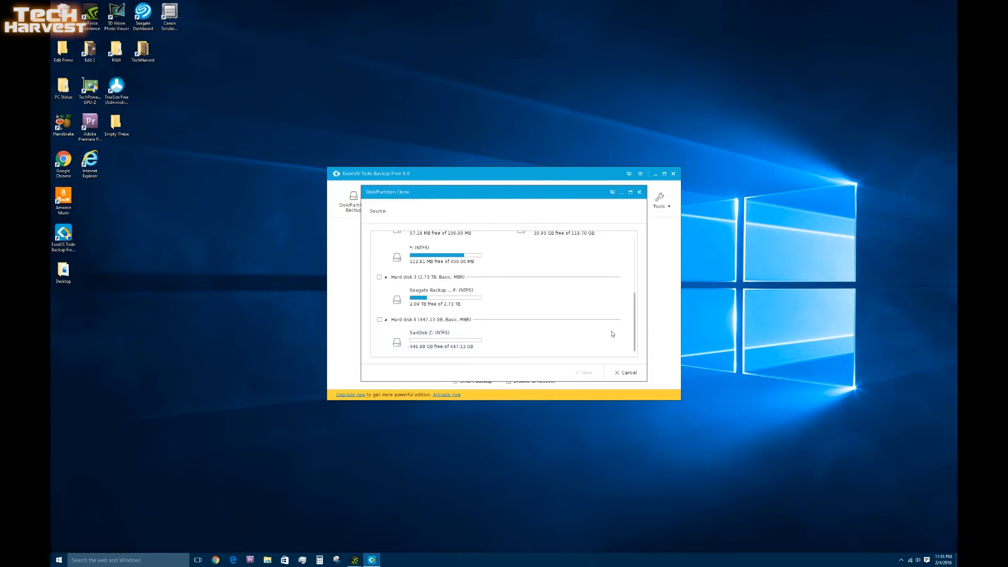
pyautogui.scroll(3)
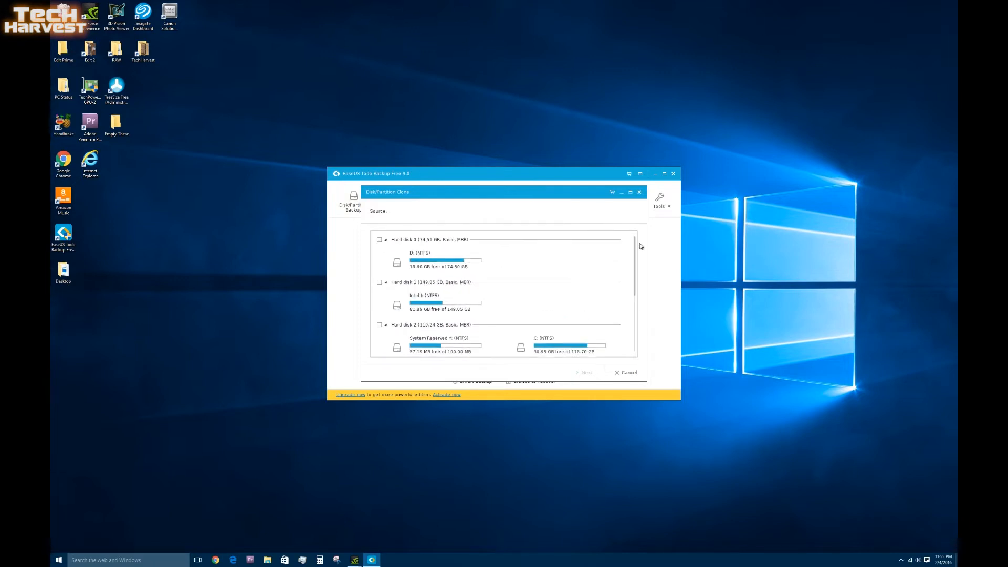
pyautogui.moveTo(391, 214)
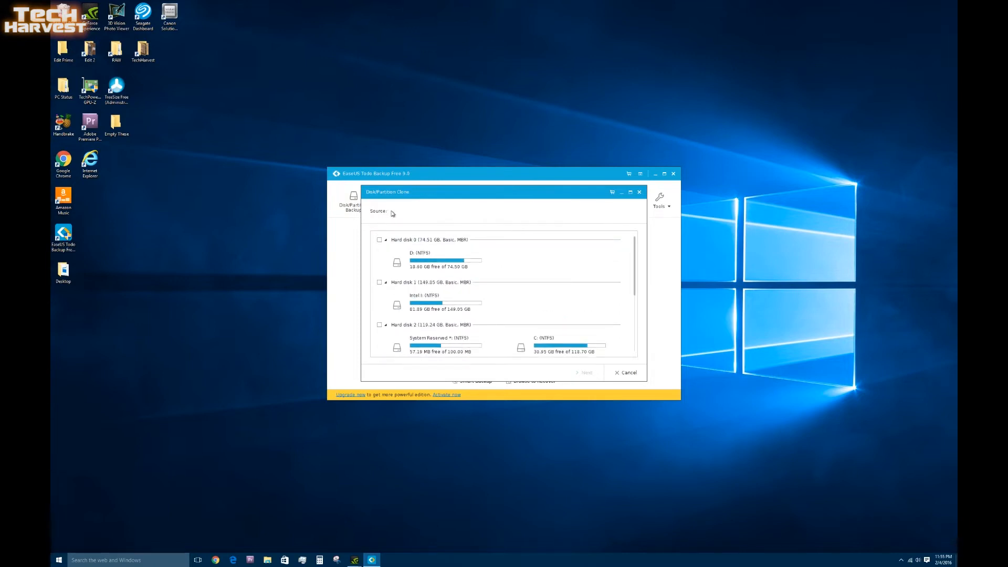
pyautogui.scroll(-3)
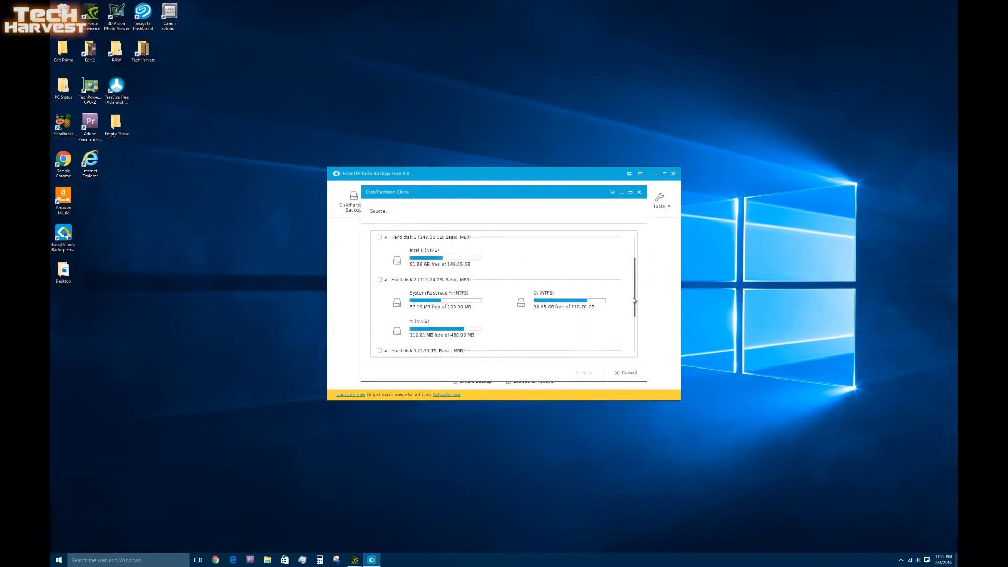
pyautogui.scroll(3)
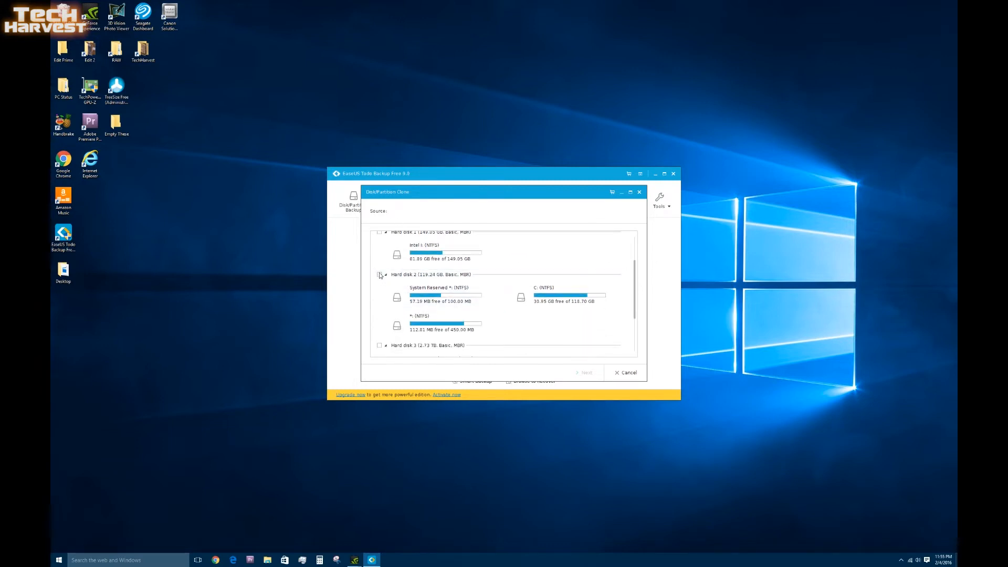
pyautogui.click(379, 274)
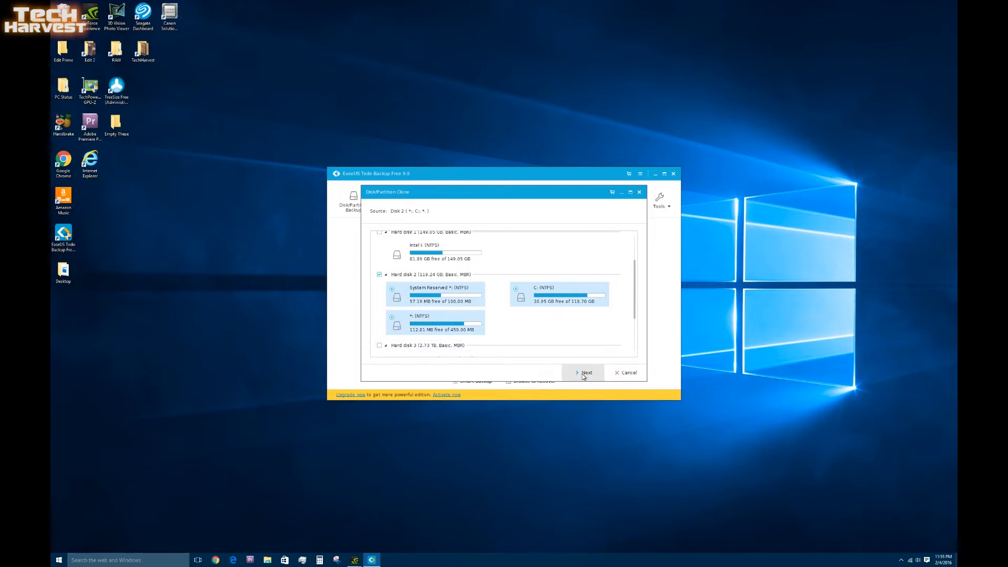
pyautogui.click(585, 372)
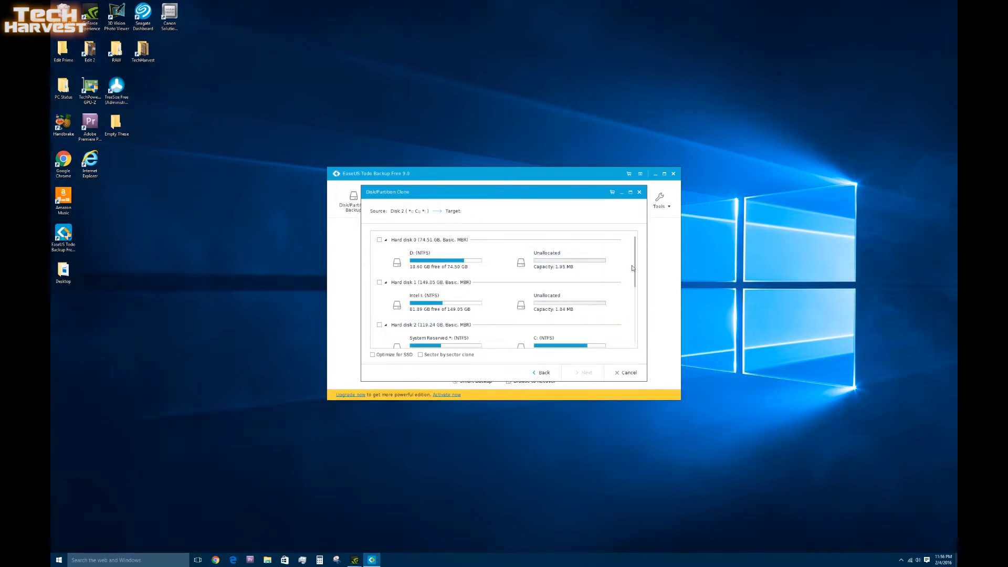
# Step: Target Hard disk 6 (SanDisk) with Optimize for SSD and Sector by sector clone enabled
pyautogui.scroll(-3)
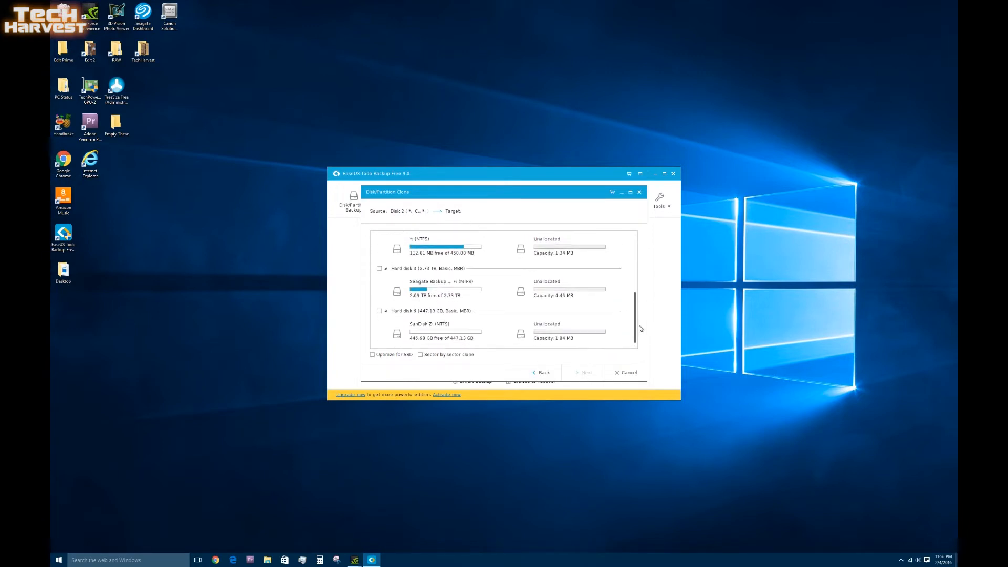
pyautogui.click(436, 330)
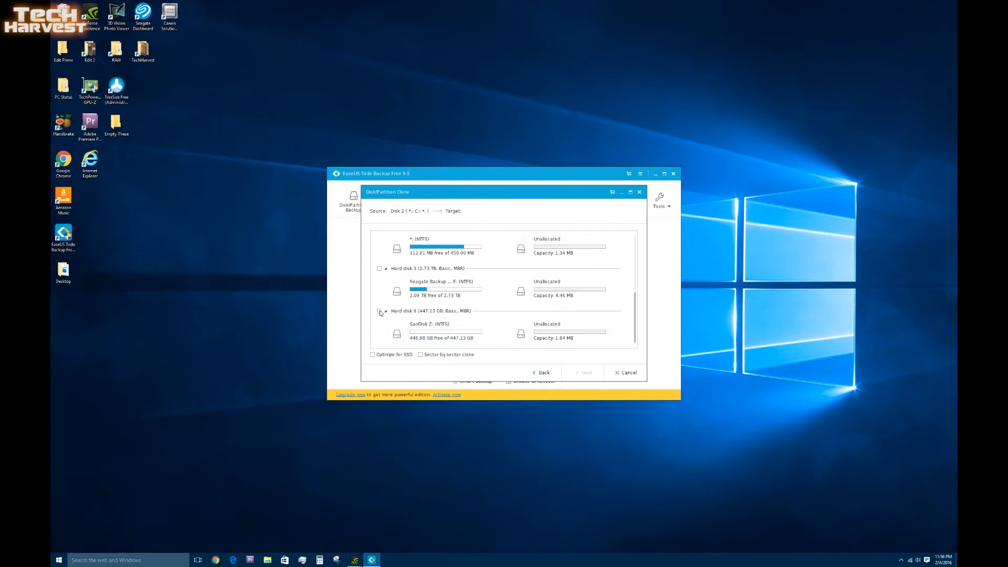
pyautogui.click(379, 311)
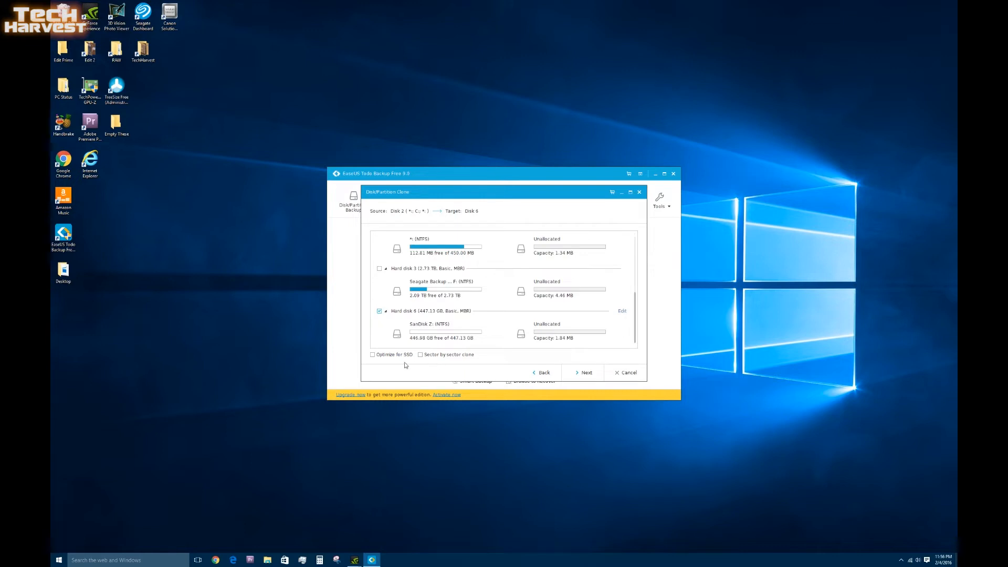
pyautogui.moveTo(409, 358)
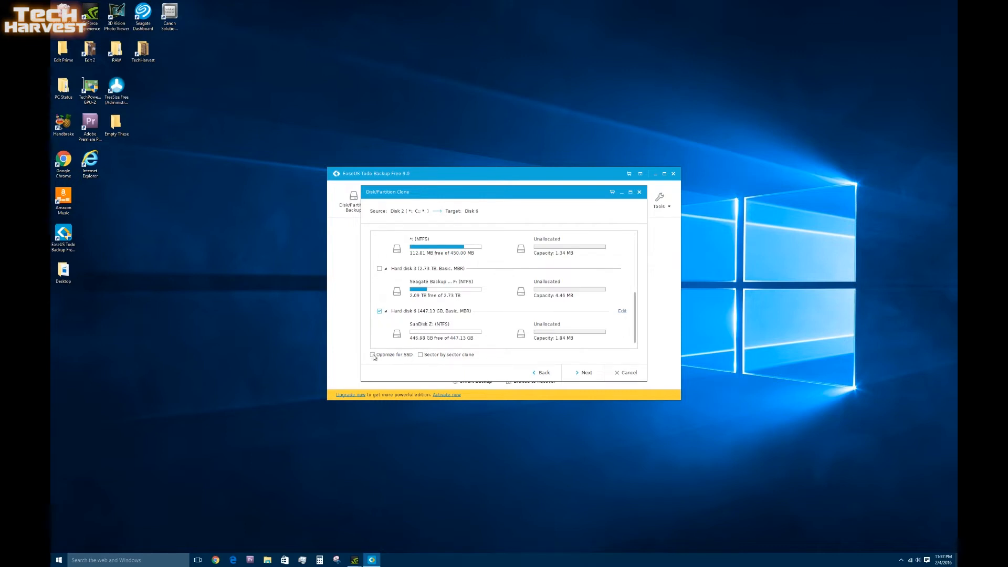
pyautogui.click(372, 355)
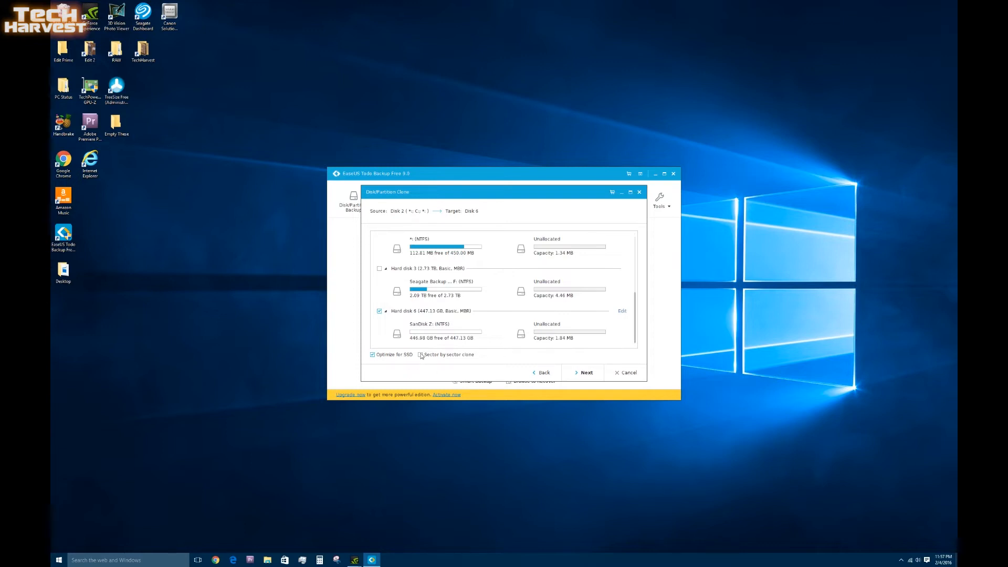
pyautogui.click(420, 355)
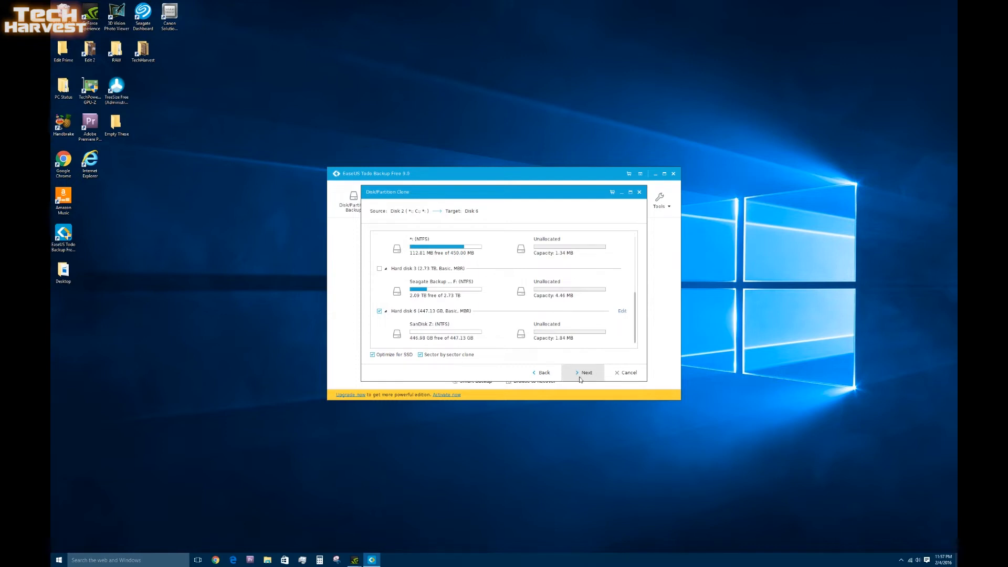
pyautogui.click(586, 372)
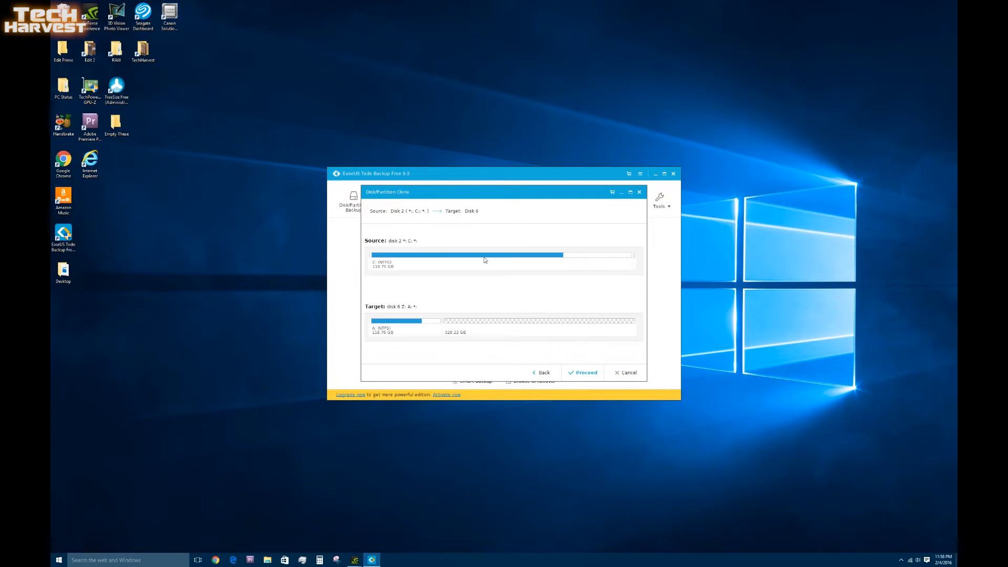
pyautogui.moveTo(402, 321)
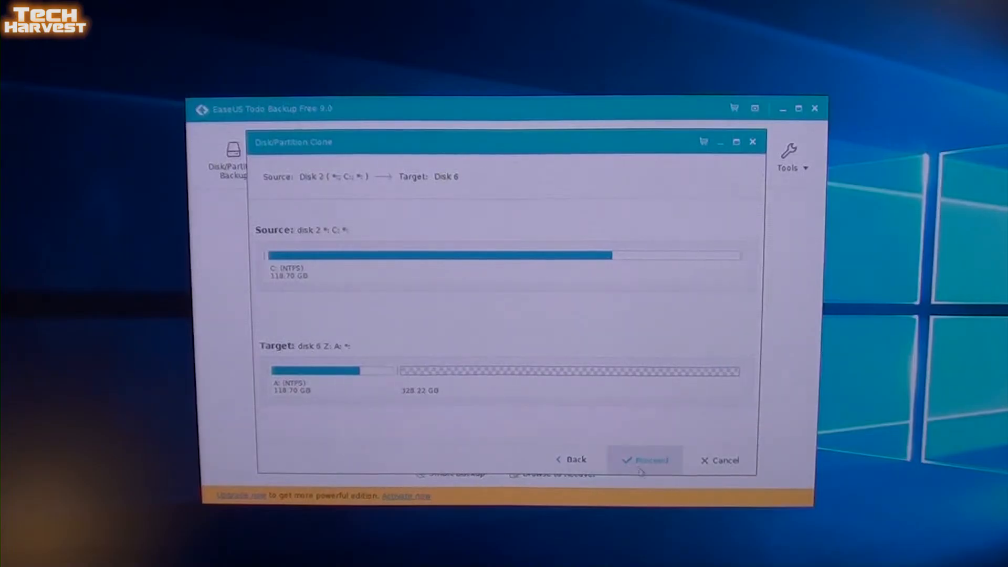
# Step: Proceed with the Disk 2 to Disk 6 clone, accept the data-loss warning, and reboot
pyautogui.click(645, 460)
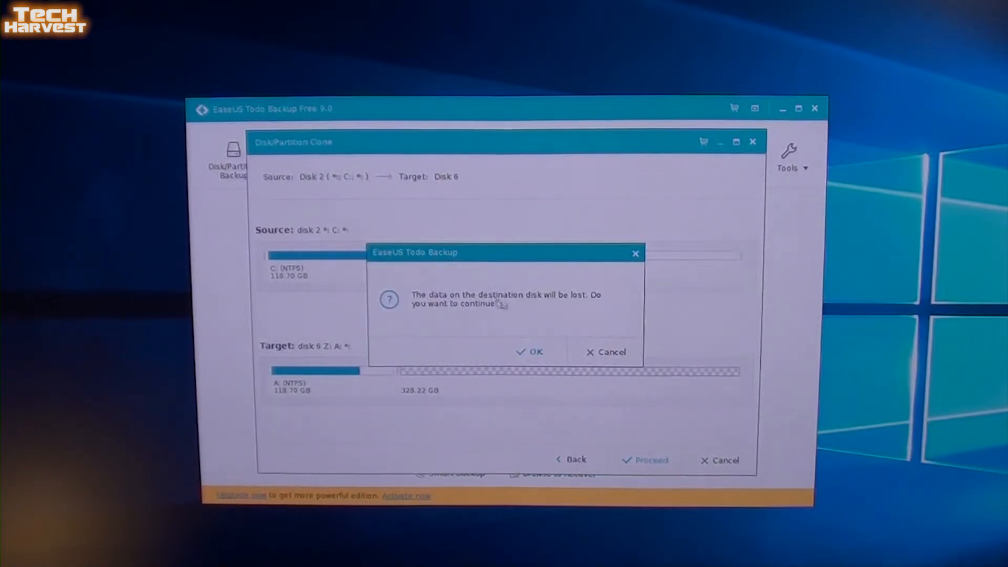
pyautogui.moveTo(555, 310)
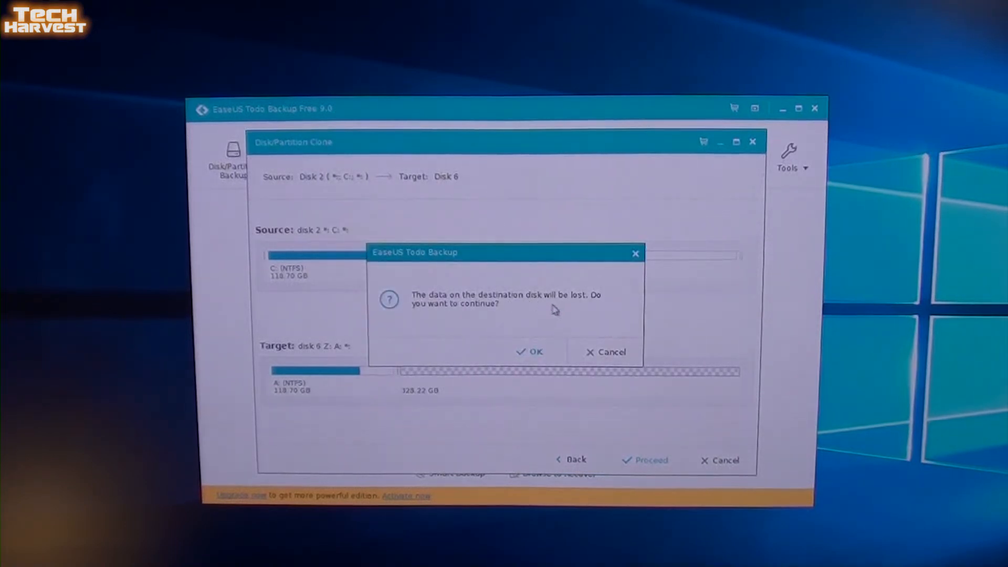
pyautogui.moveTo(453, 315)
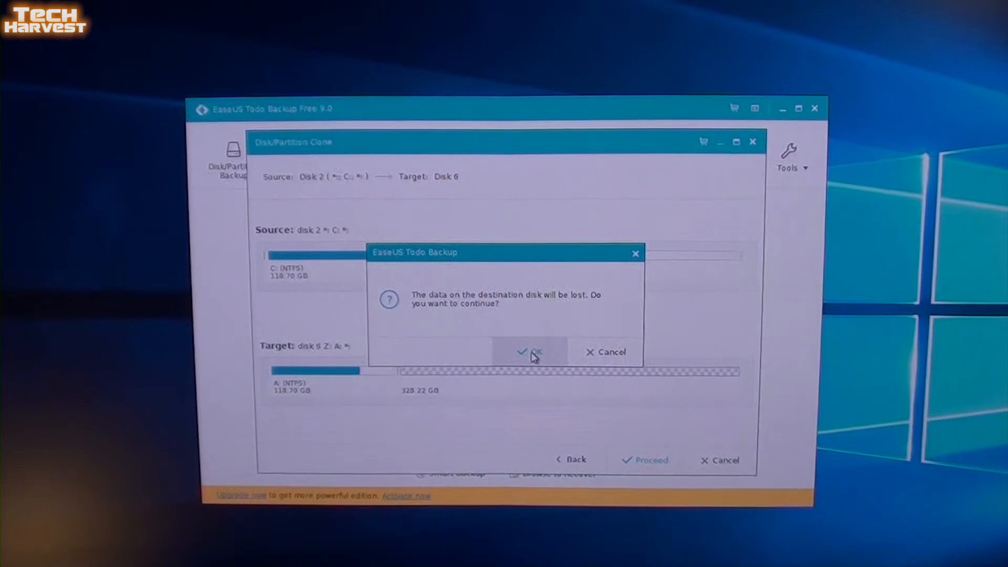
pyautogui.click(533, 351)
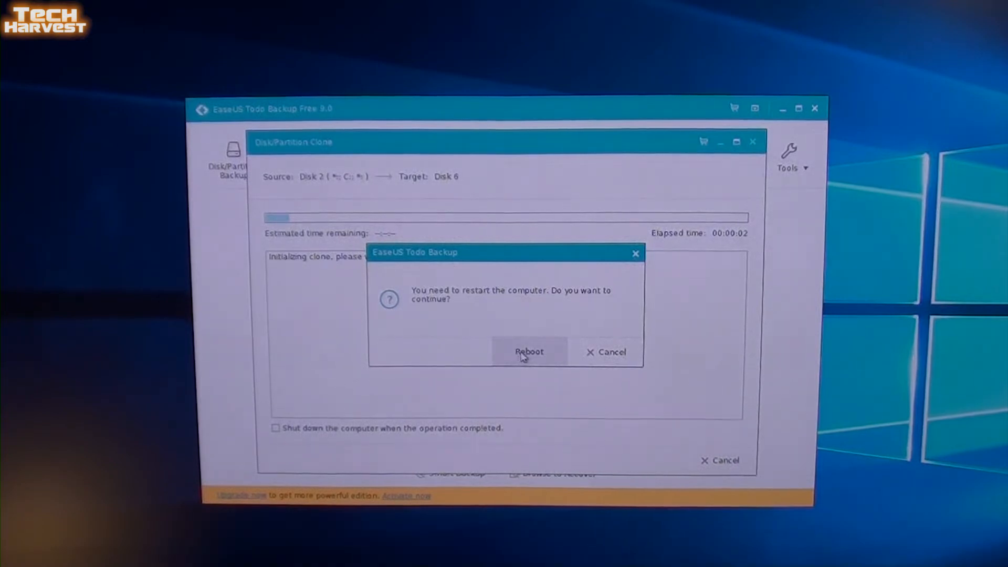
pyautogui.click(605, 351)
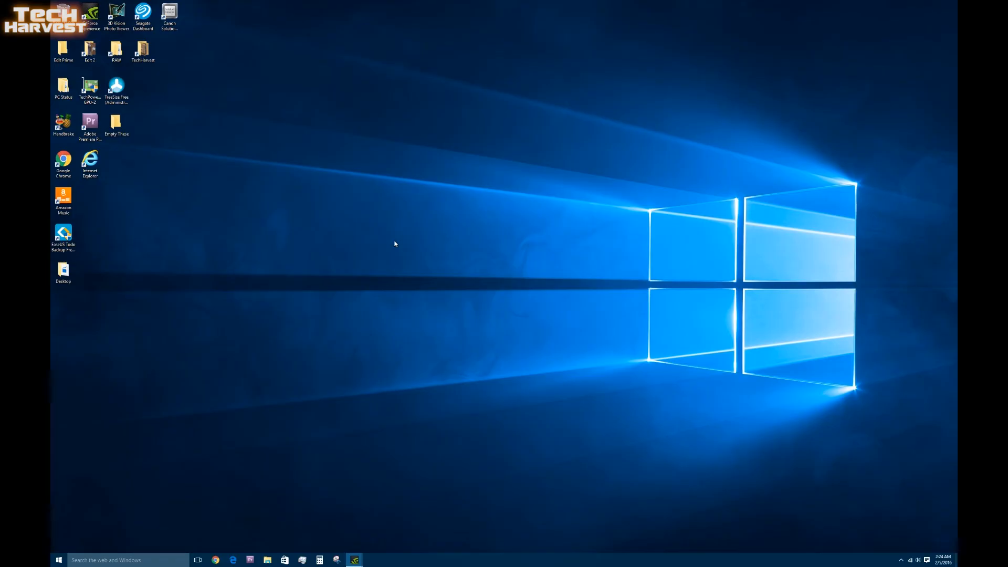
pyautogui.moveTo(160, 466)
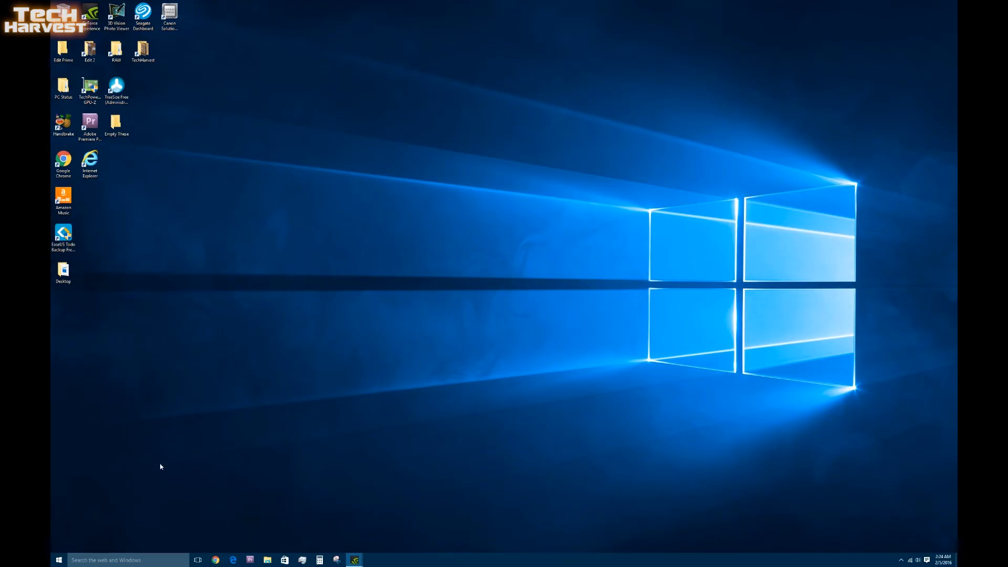
# Step: Check Local Disk (C:) in File Explorer's This PC: 30.7 GB free of 118 GB
pyautogui.click(266, 561)
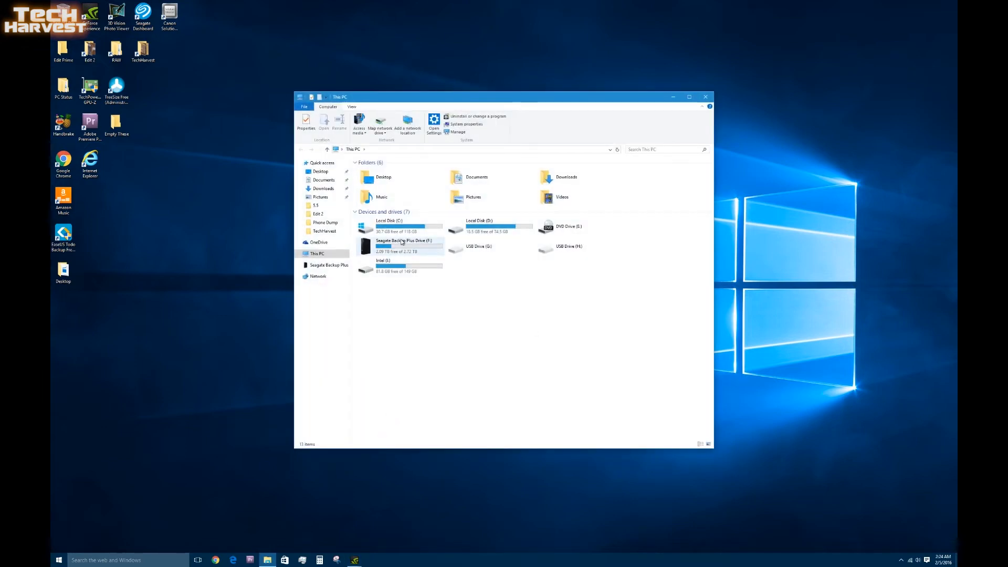
pyautogui.moveTo(398, 226)
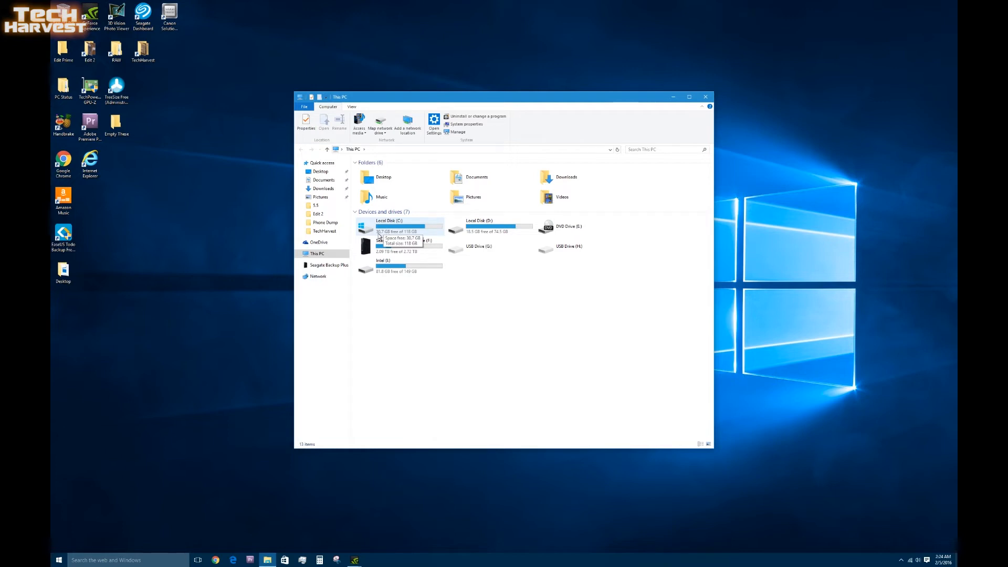
pyautogui.moveTo(393, 237)
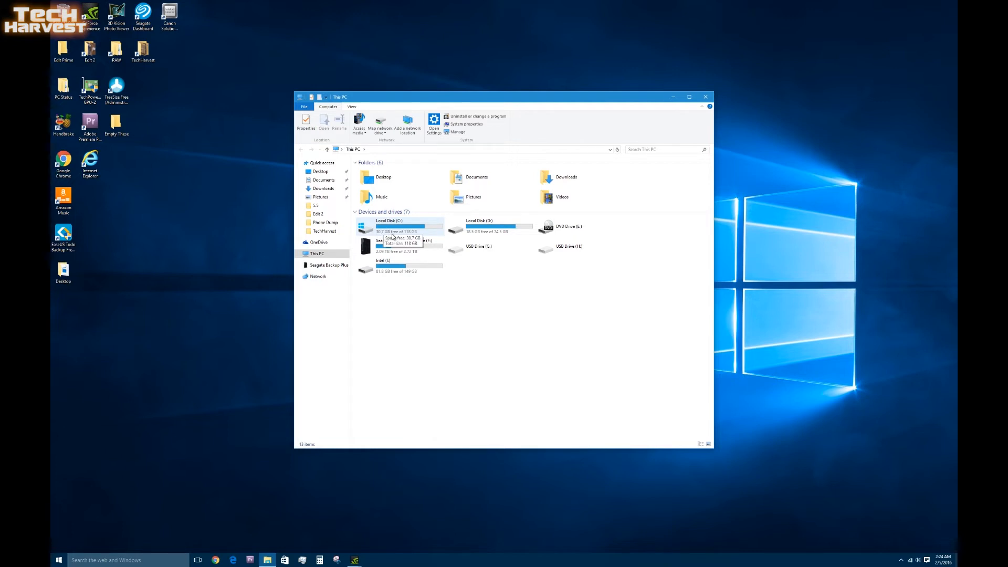
pyautogui.moveTo(412, 237)
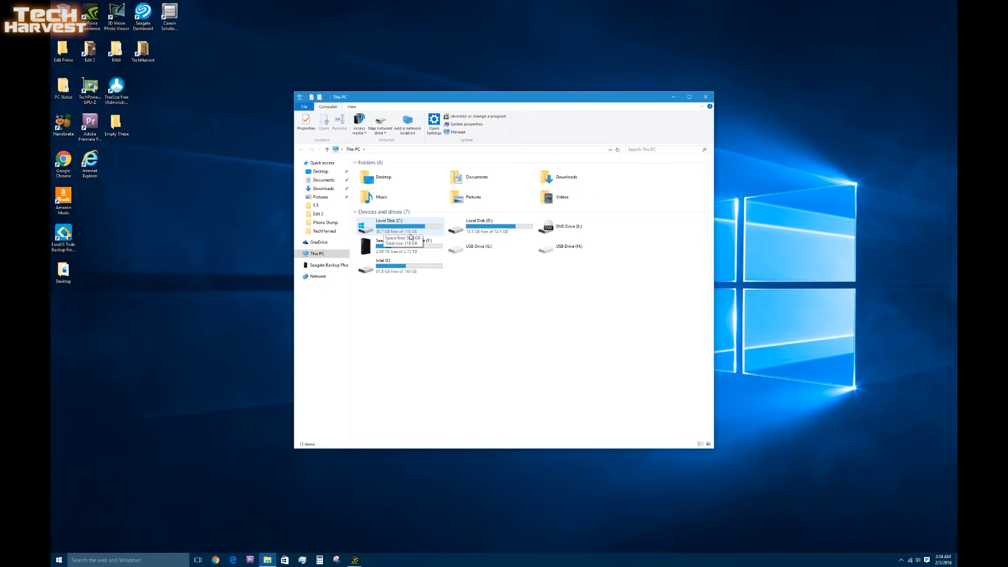
pyautogui.doubleClick(389, 225)
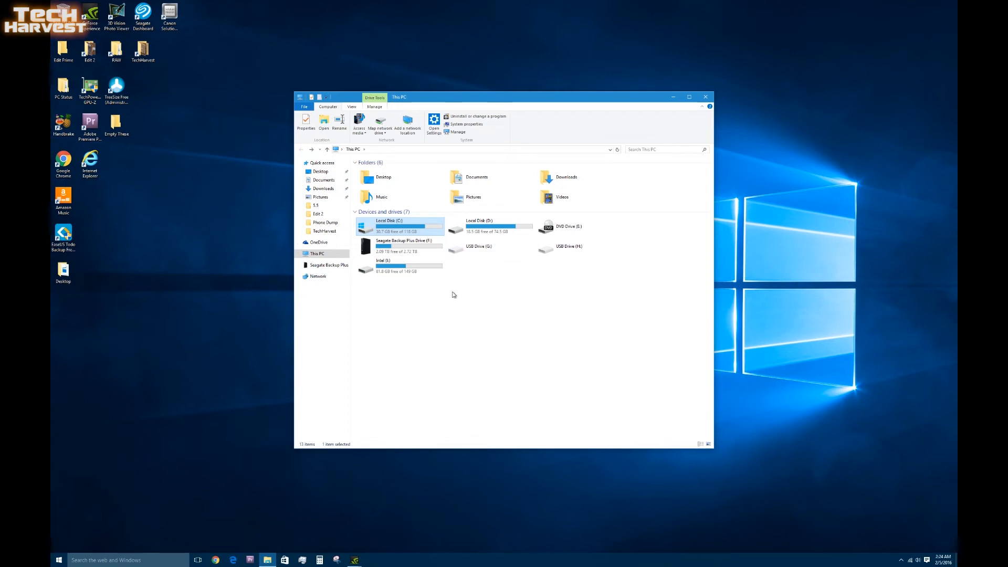
pyautogui.moveTo(138, 496)
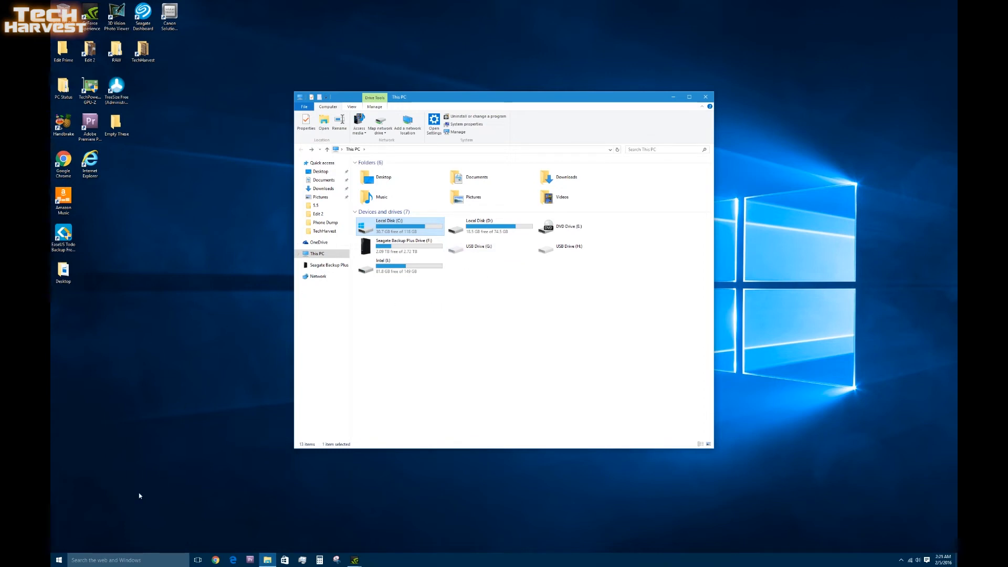
pyautogui.click(122, 560)
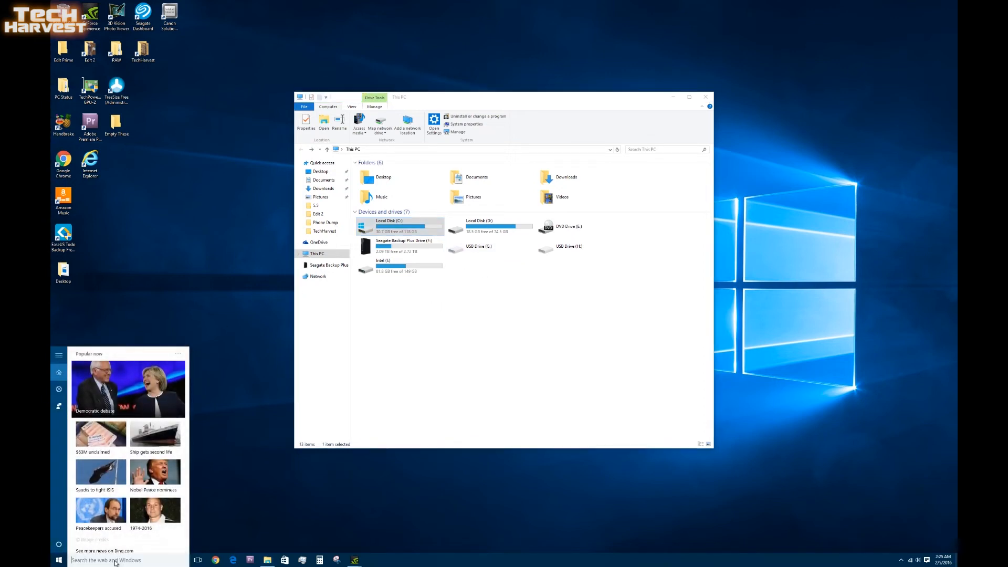
# Step: Launch Disk Management and right-click Disk 2's 327.89 GB unallocated space
pyautogui.write('disk mana')
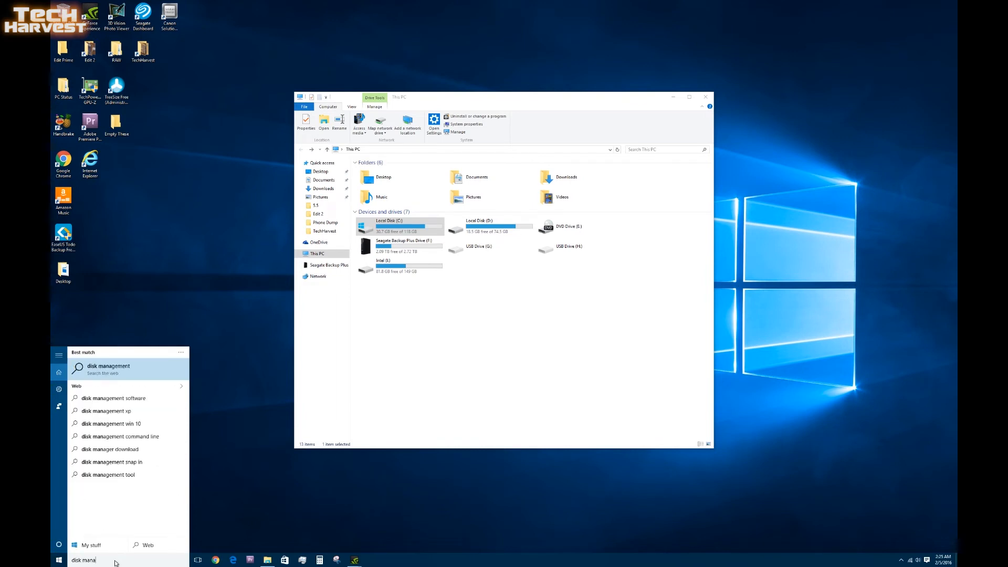
pyautogui.click(109, 369)
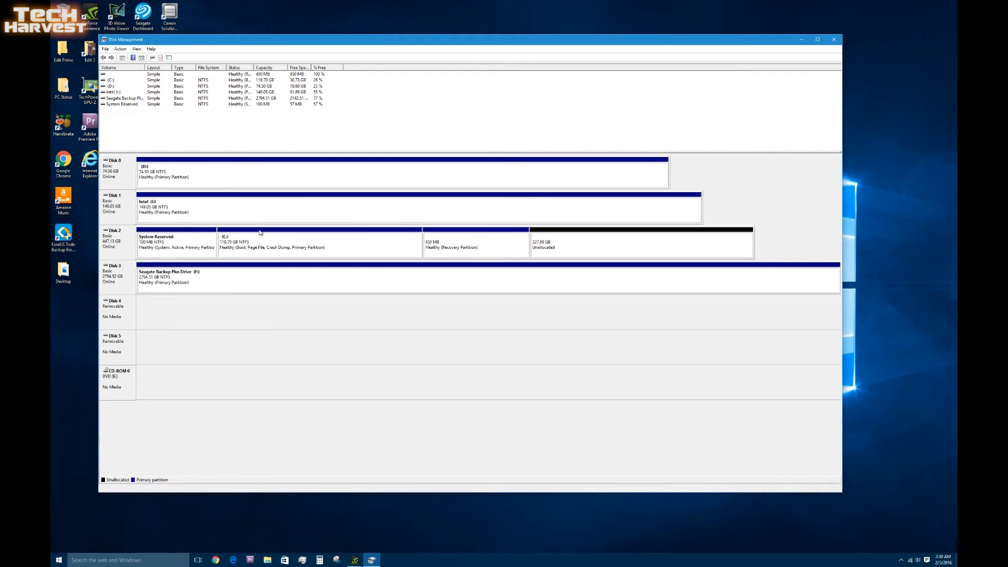
pyautogui.moveTo(278, 246)
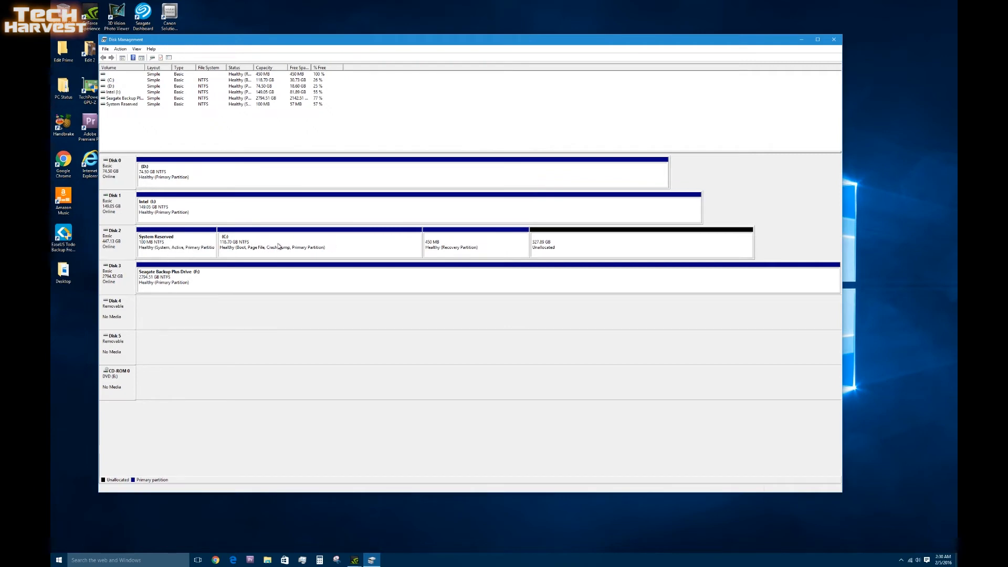
pyautogui.moveTo(479, 254)
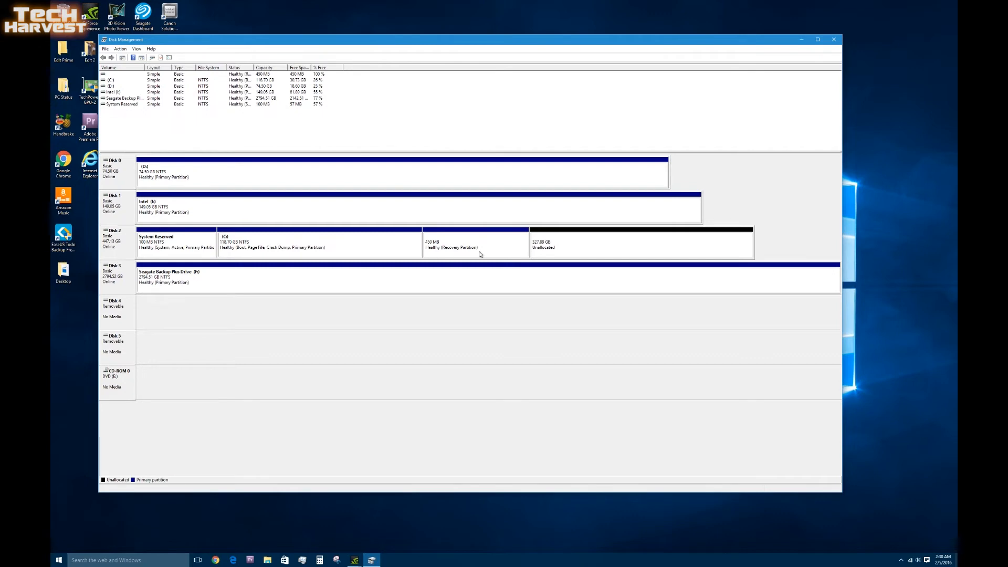
pyautogui.moveTo(472, 254)
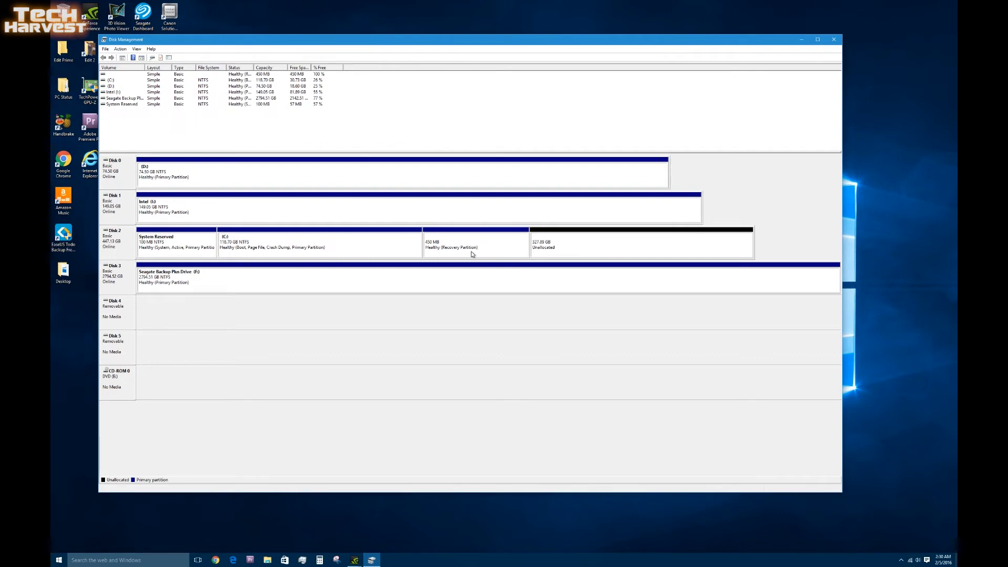
pyautogui.moveTo(472, 242)
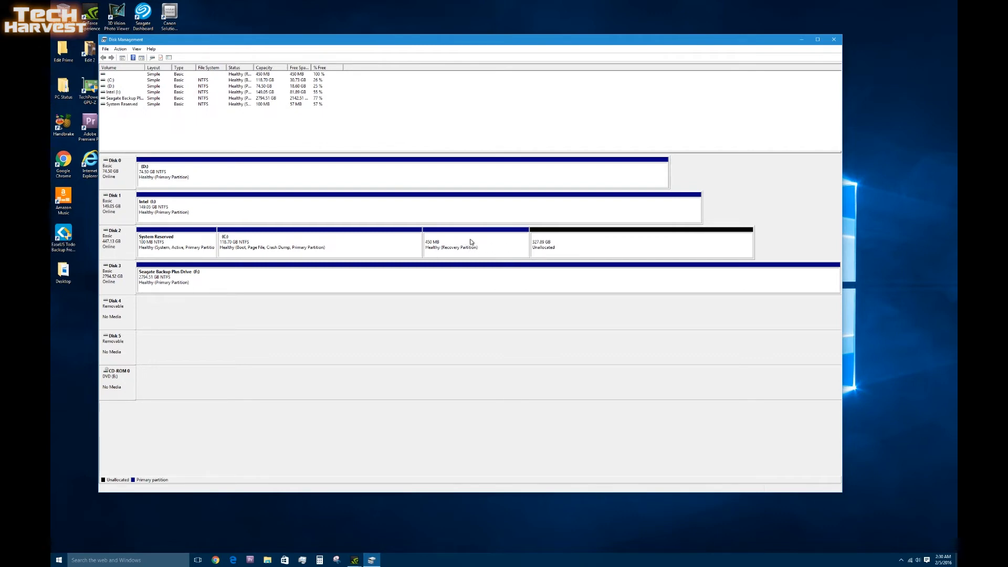
pyautogui.rightClick(592, 244)
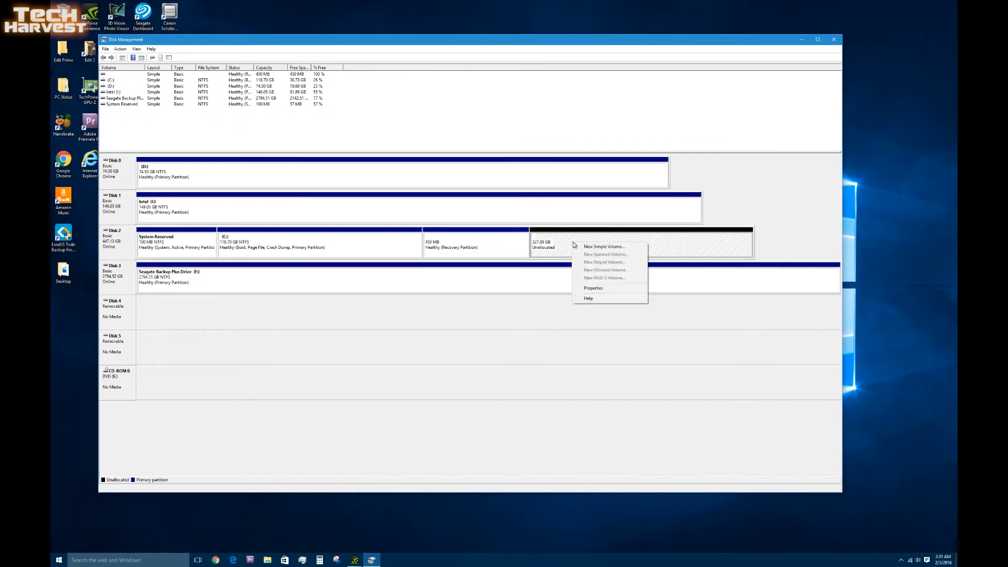
pyautogui.moveTo(603, 246)
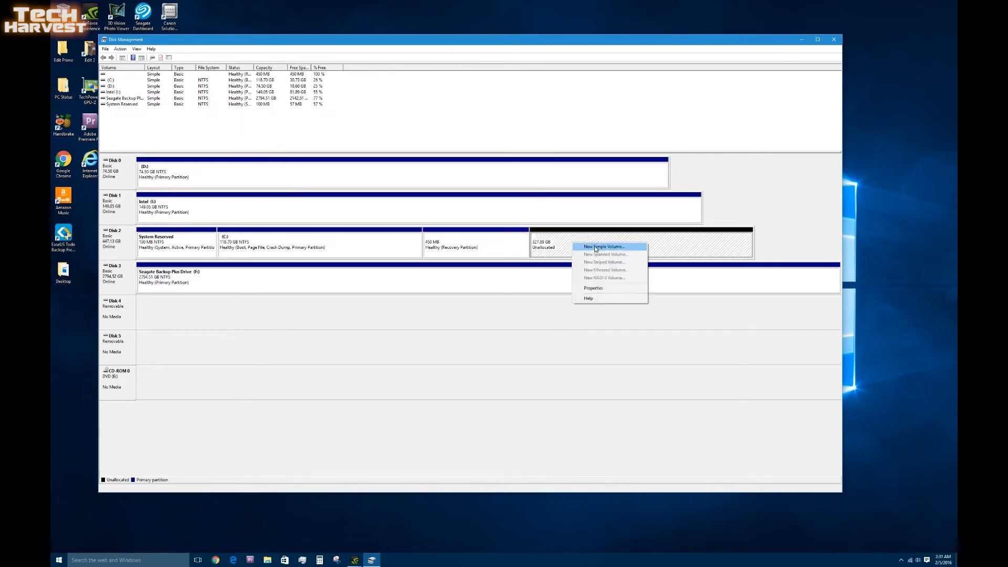
# Step: Create a 327.89 GB NTFS simple volume on Disk 2 labelled 'SanDisk Partition' with letter Z
pyautogui.click(603, 246)
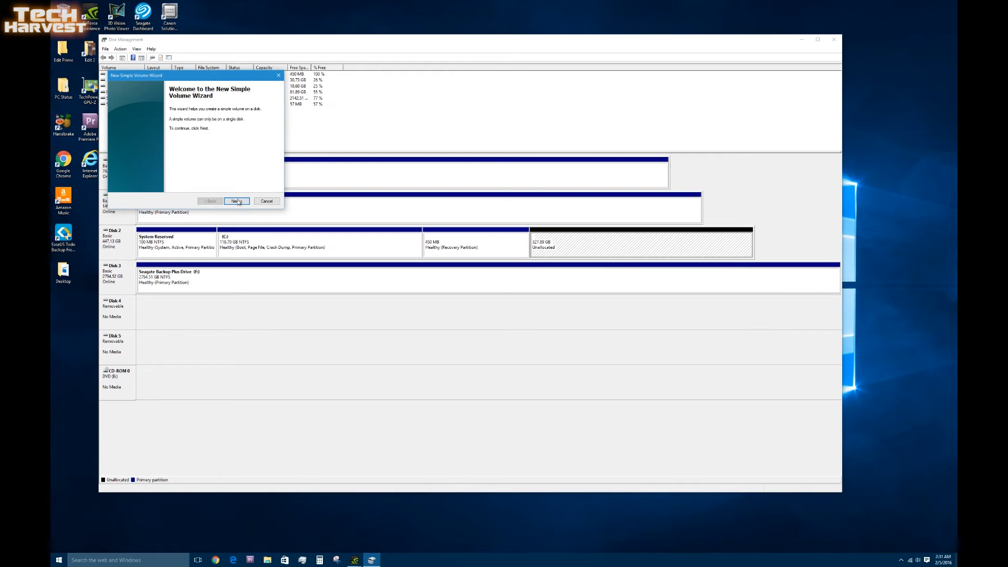
pyautogui.click(236, 201)
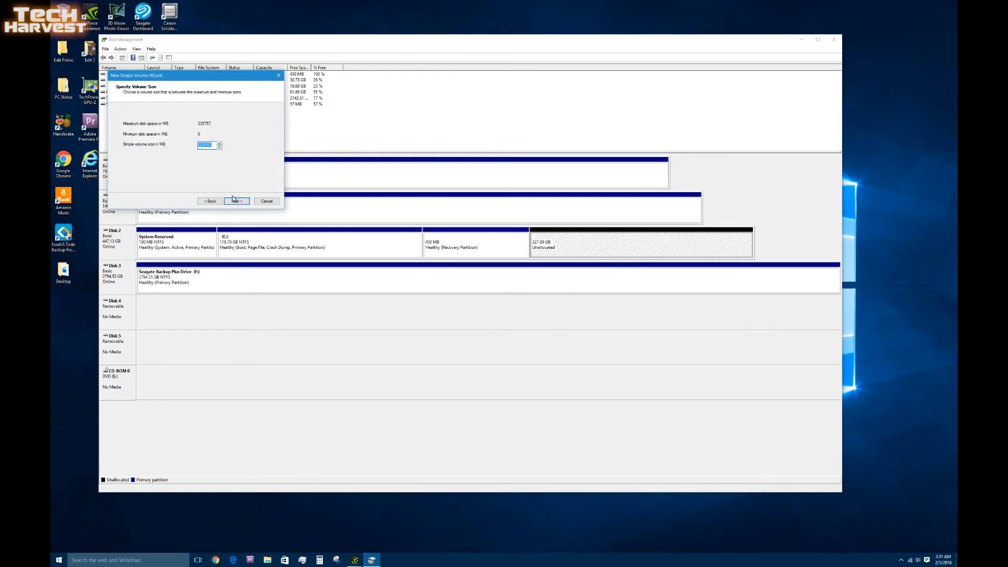
pyautogui.click(236, 201)
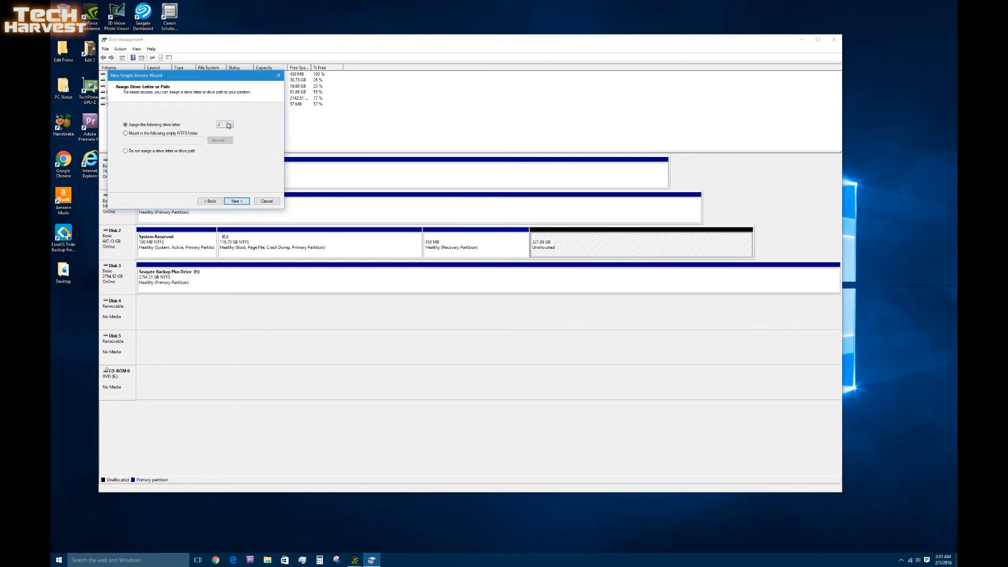
pyautogui.click(228, 124)
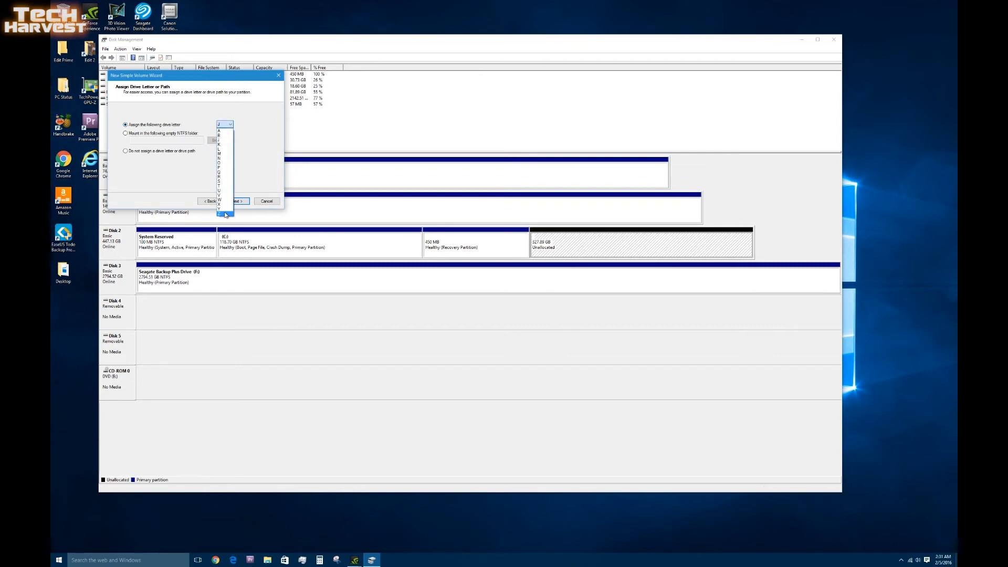
pyautogui.click(235, 200)
pyautogui.write('SanDisk Partition')
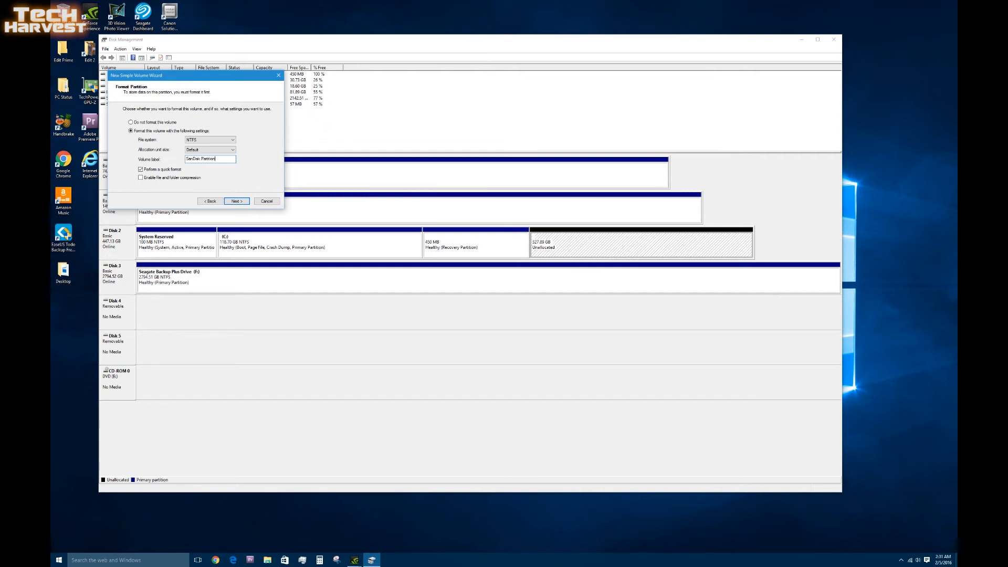
pyautogui.click(235, 201)
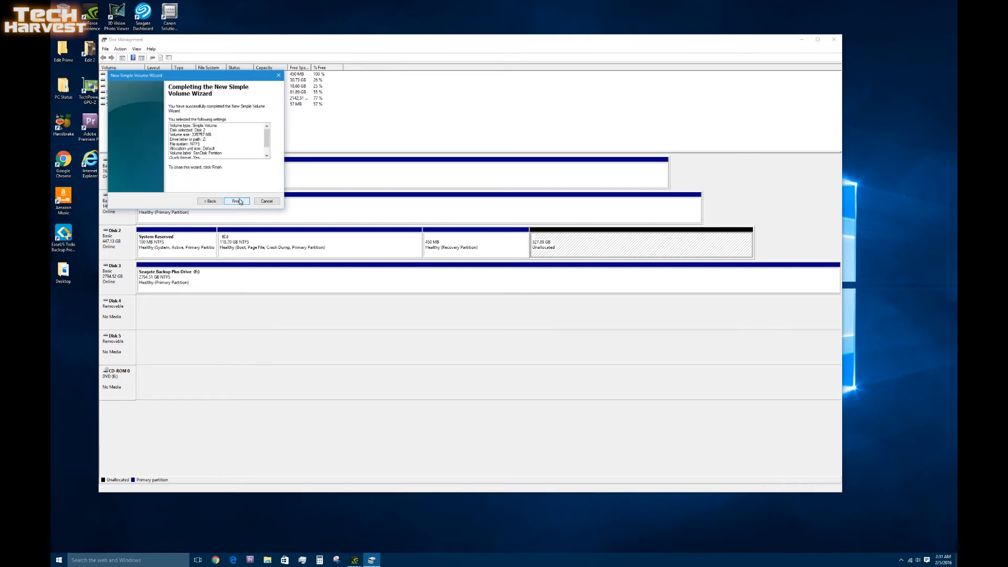
pyautogui.click(237, 201)
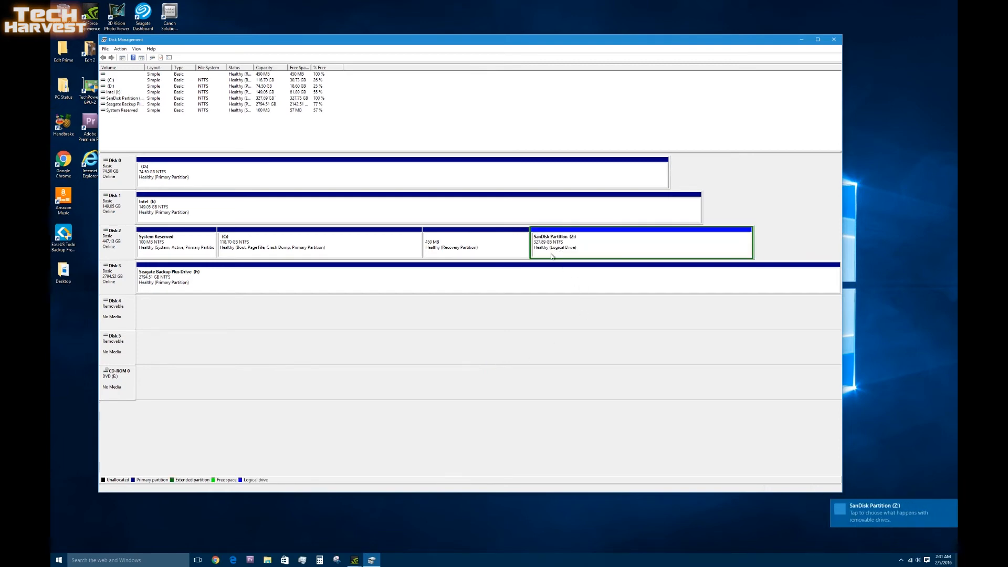
pyautogui.moveTo(343, 296)
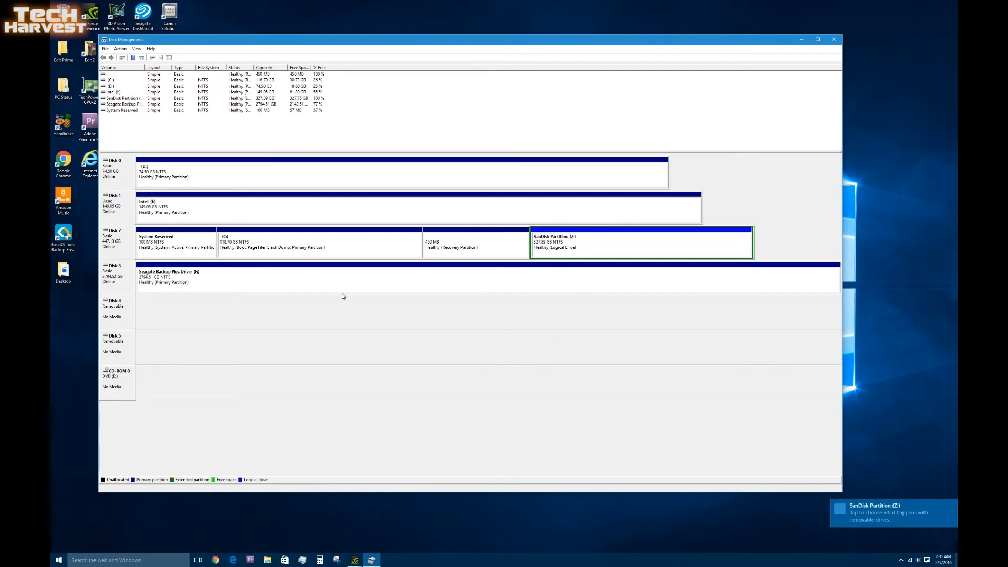
pyautogui.click(266, 560)
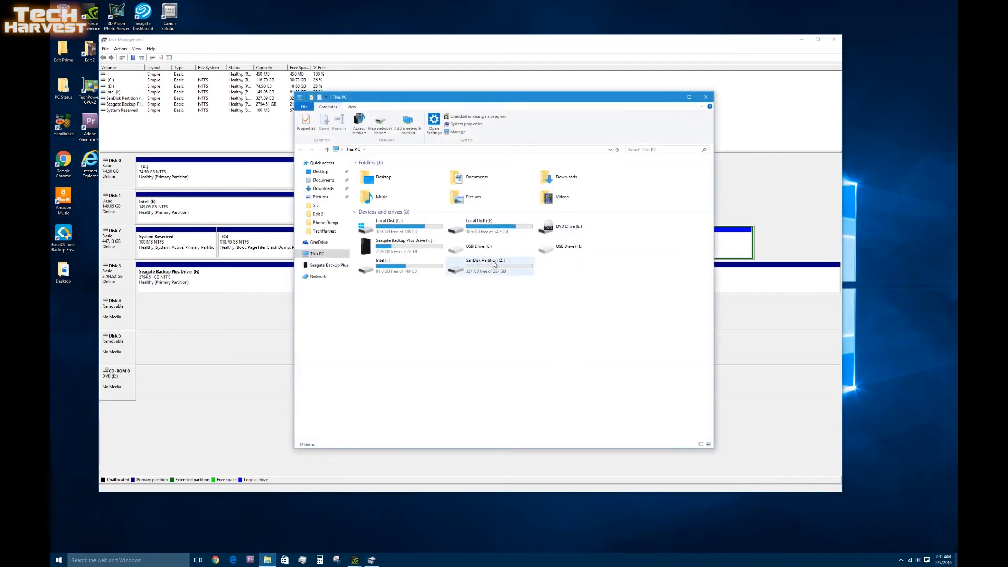
pyautogui.moveTo(507, 268)
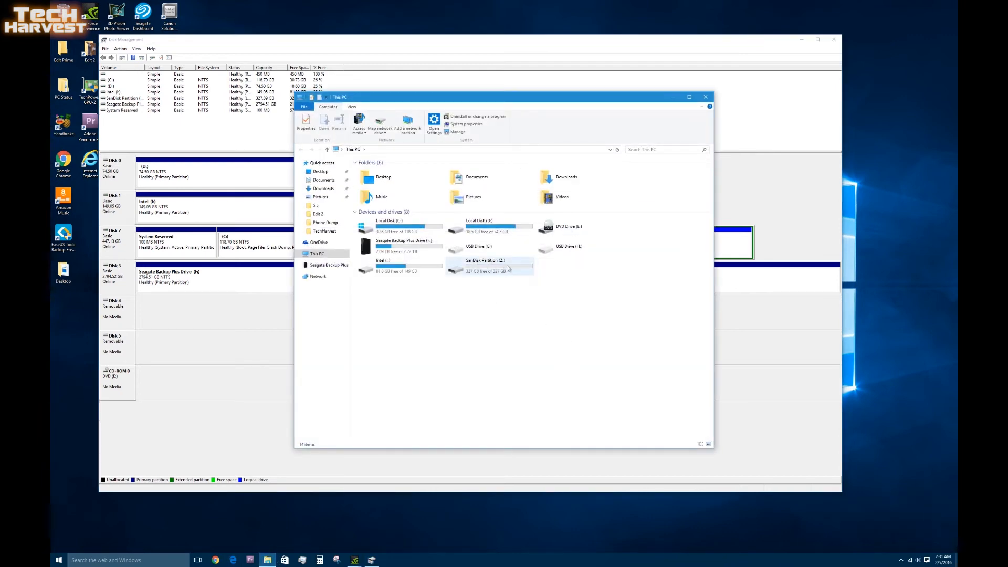
pyautogui.moveTo(398, 221)
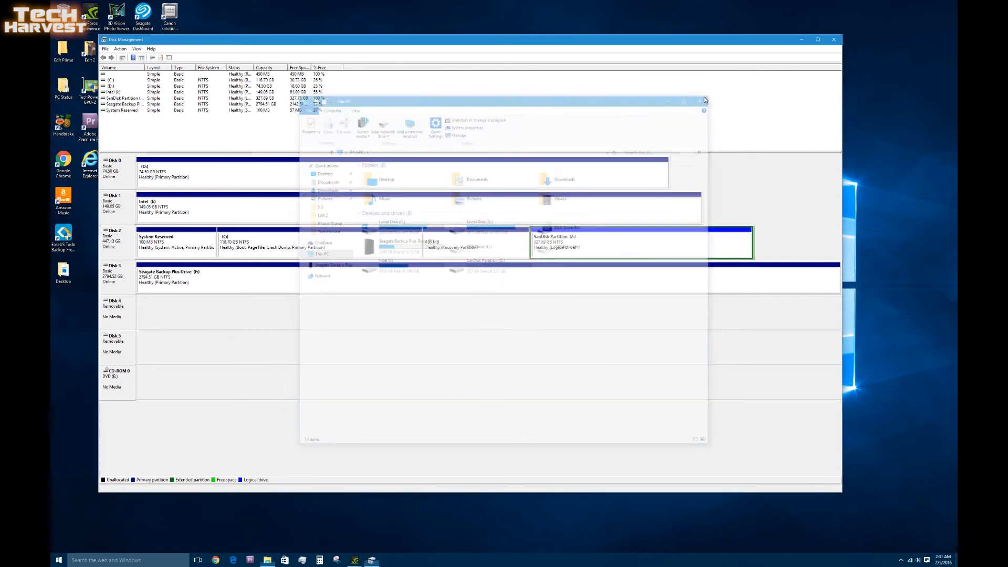
pyautogui.click(703, 101)
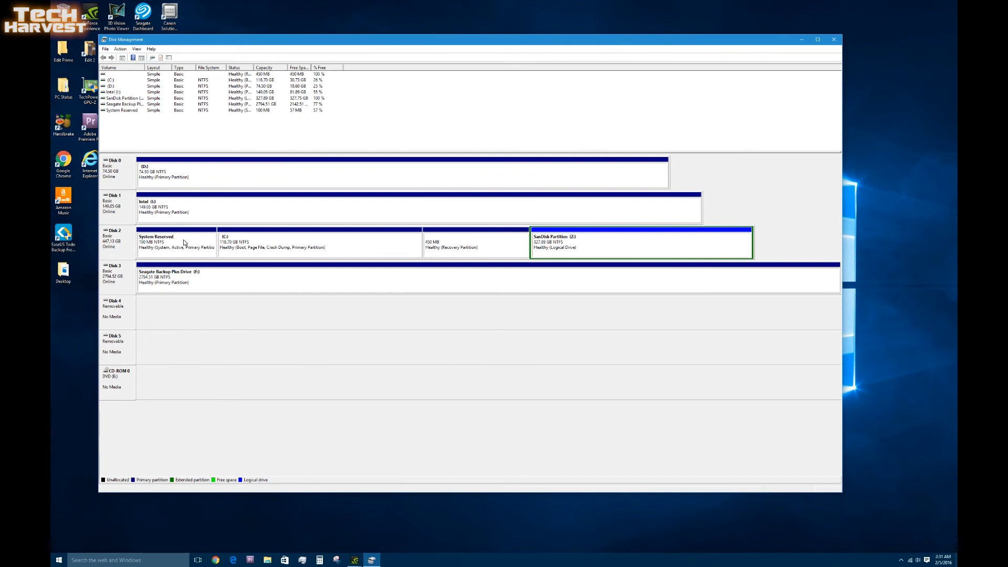
pyautogui.moveTo(254, 246)
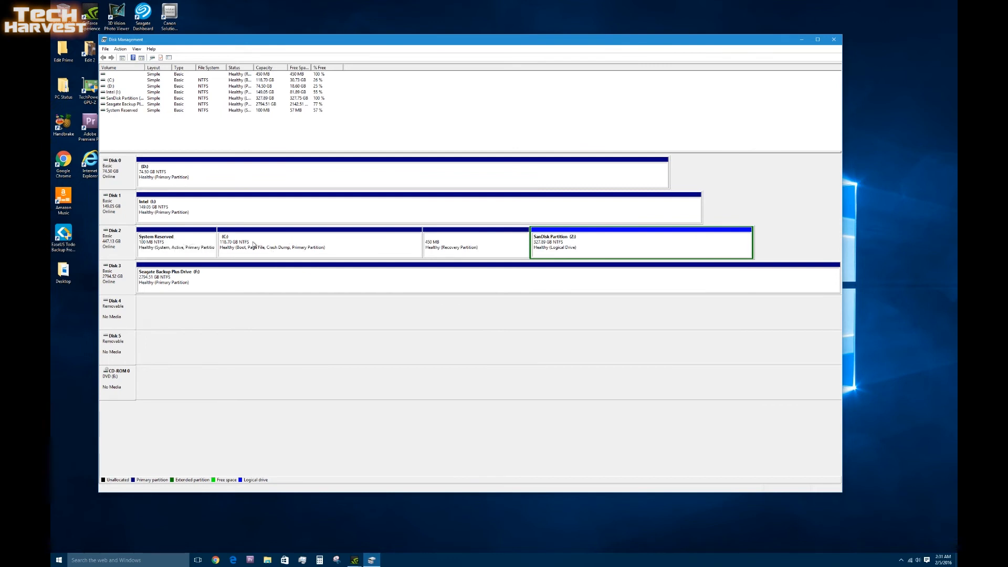
pyautogui.moveTo(299, 246)
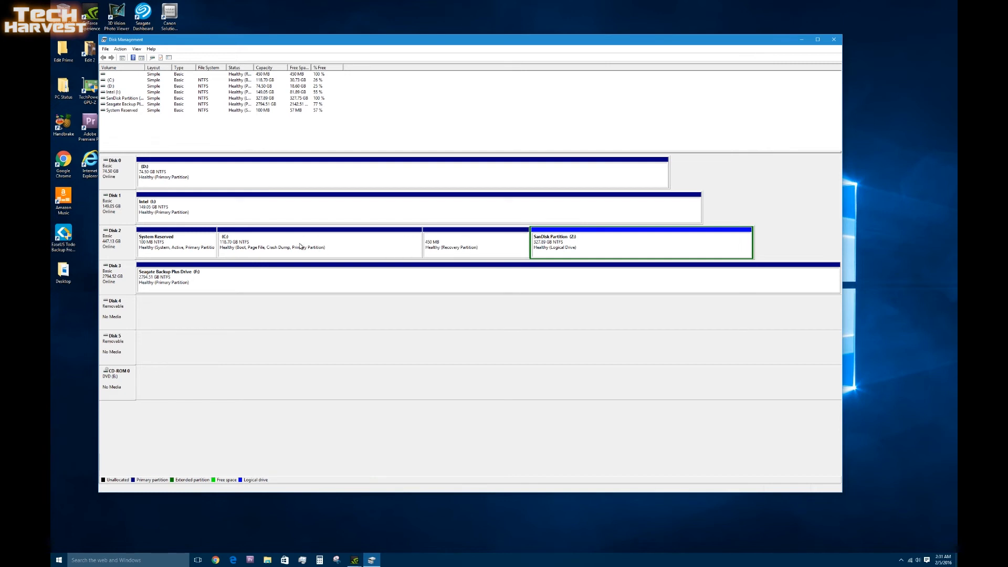
pyautogui.rightClick(299, 247)
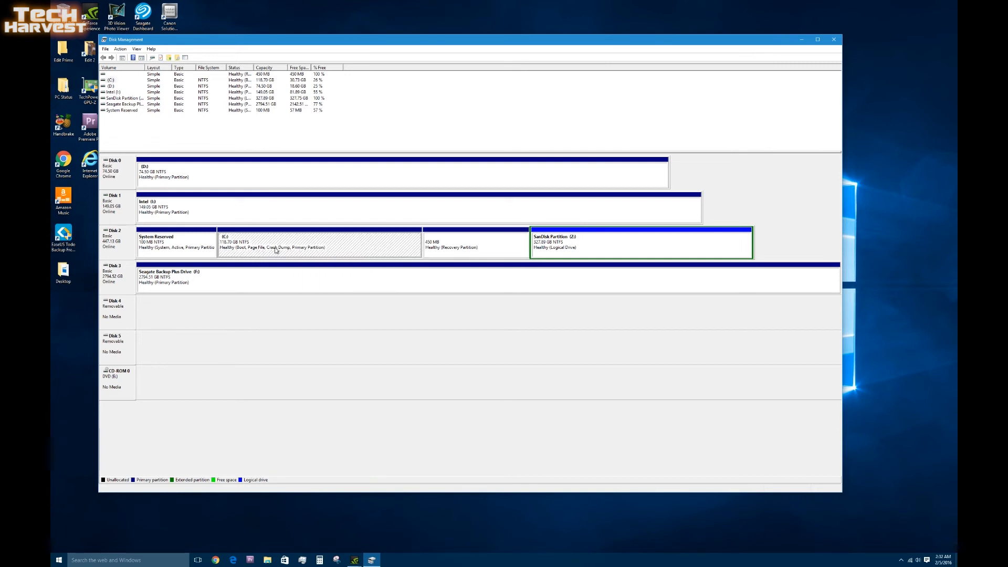
pyautogui.click(454, 243)
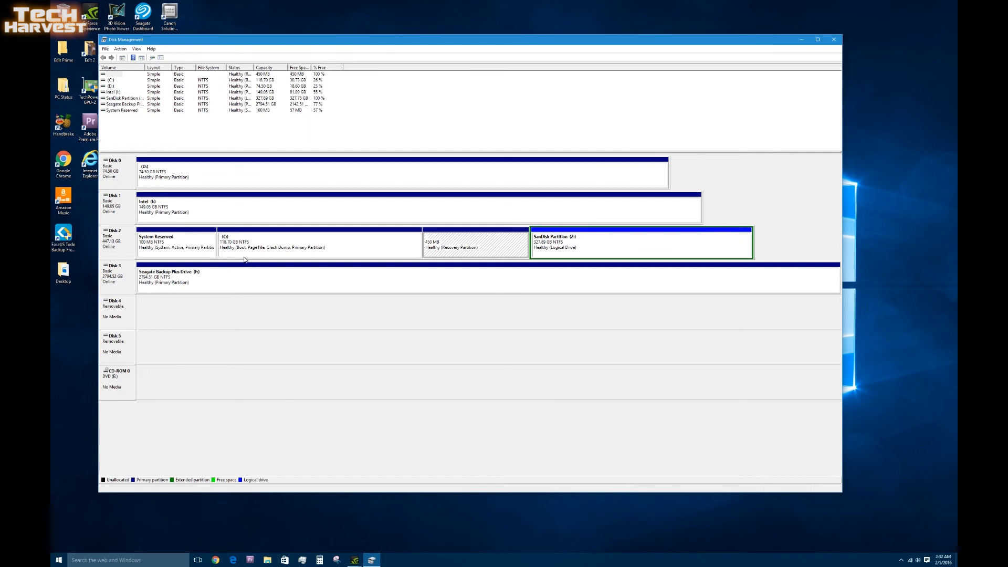
pyautogui.moveTo(593, 257)
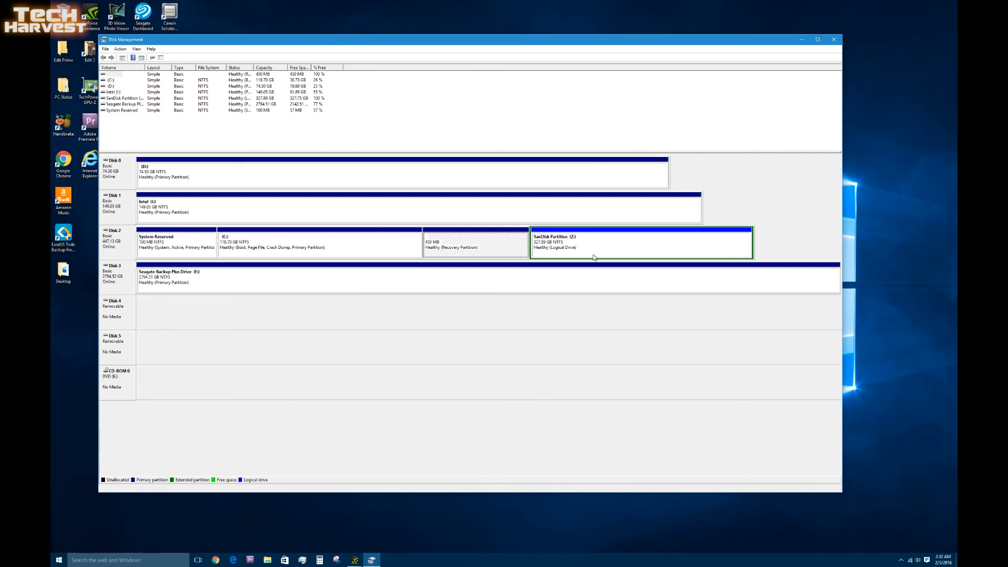
pyautogui.moveTo(597, 318)
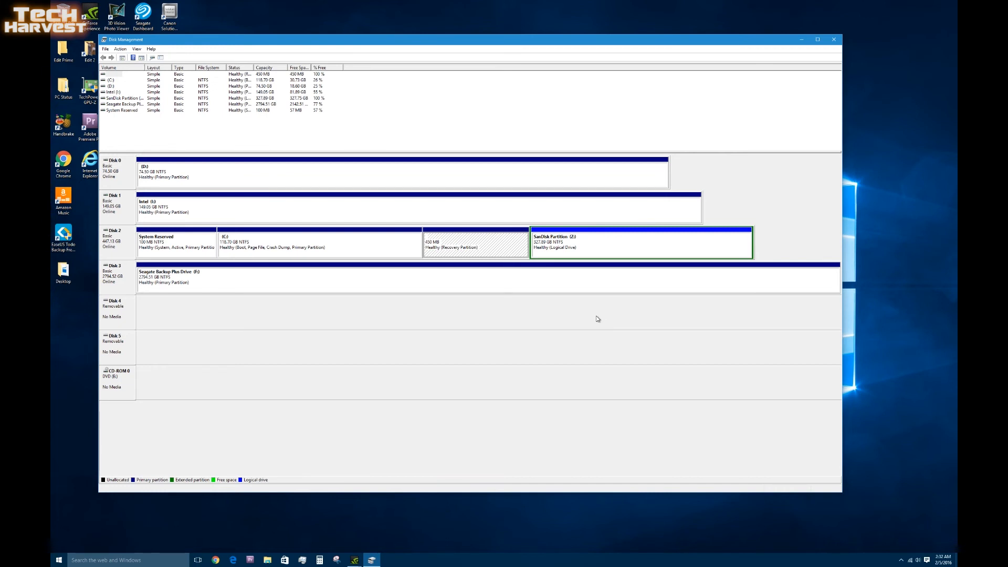
pyautogui.moveTo(574, 390)
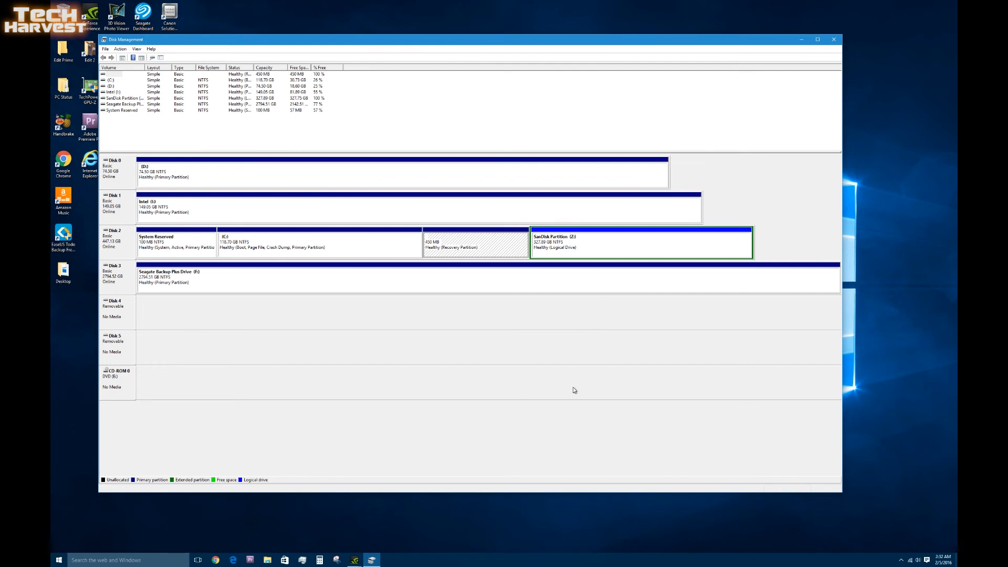
pyautogui.moveTo(556, 249)
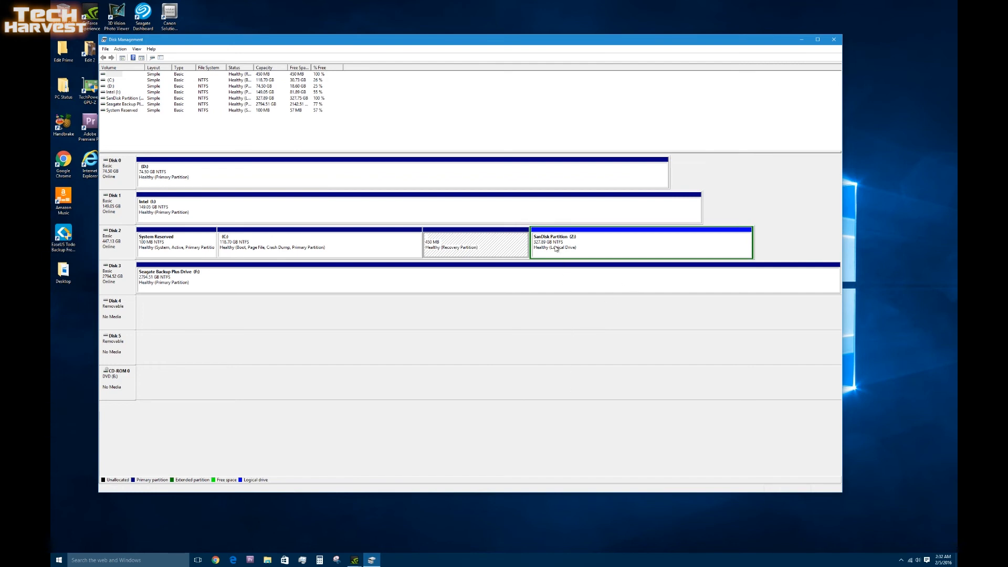
pyautogui.moveTo(478, 255)
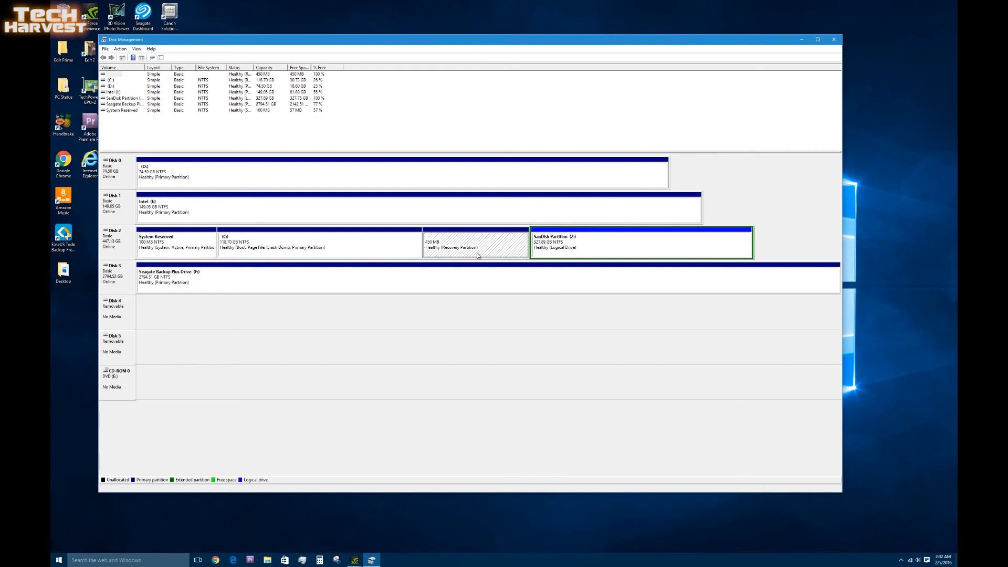
pyautogui.moveTo(555, 243)
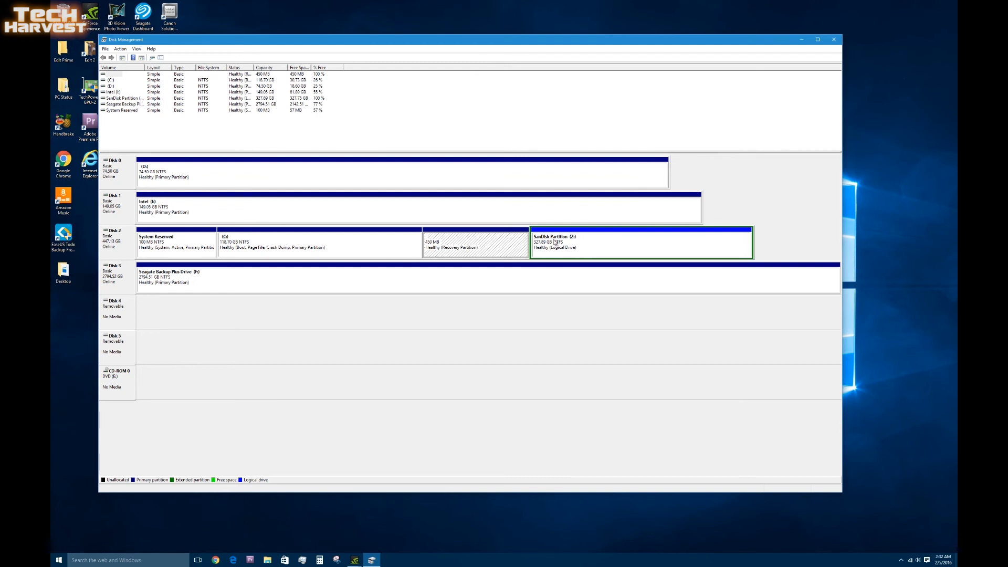
pyautogui.moveTo(568, 250)
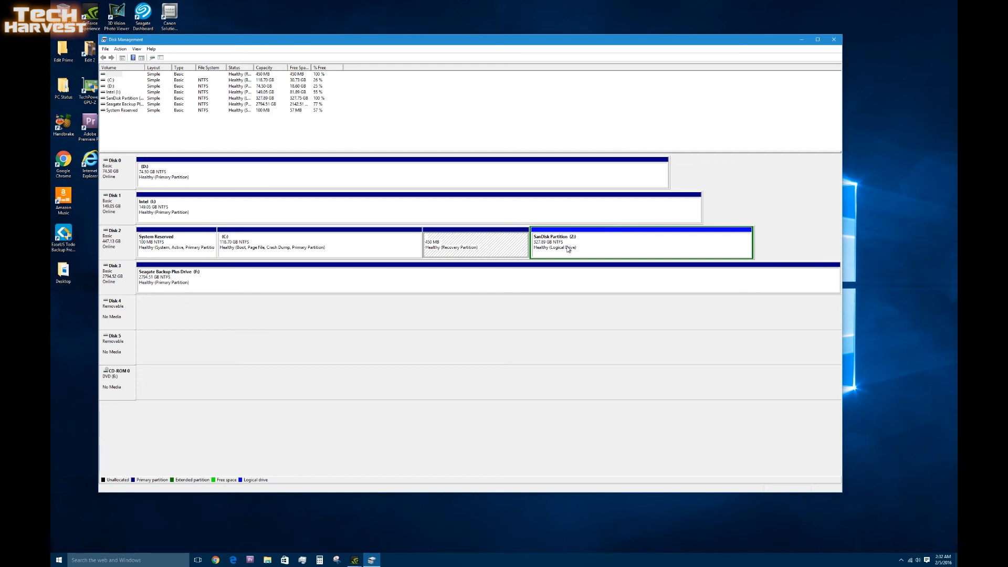
pyautogui.moveTo(340, 243)
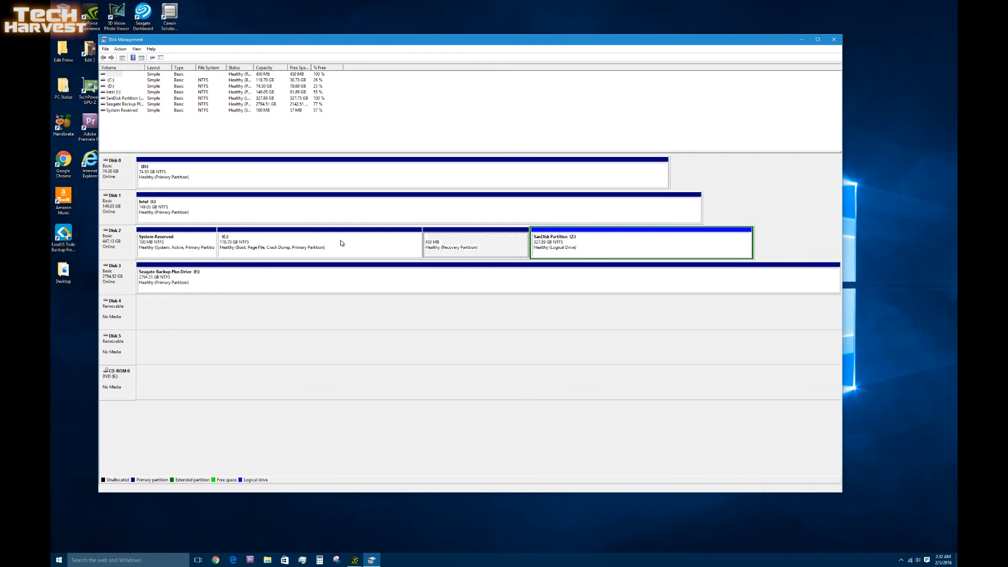
pyautogui.moveTo(333, 267)
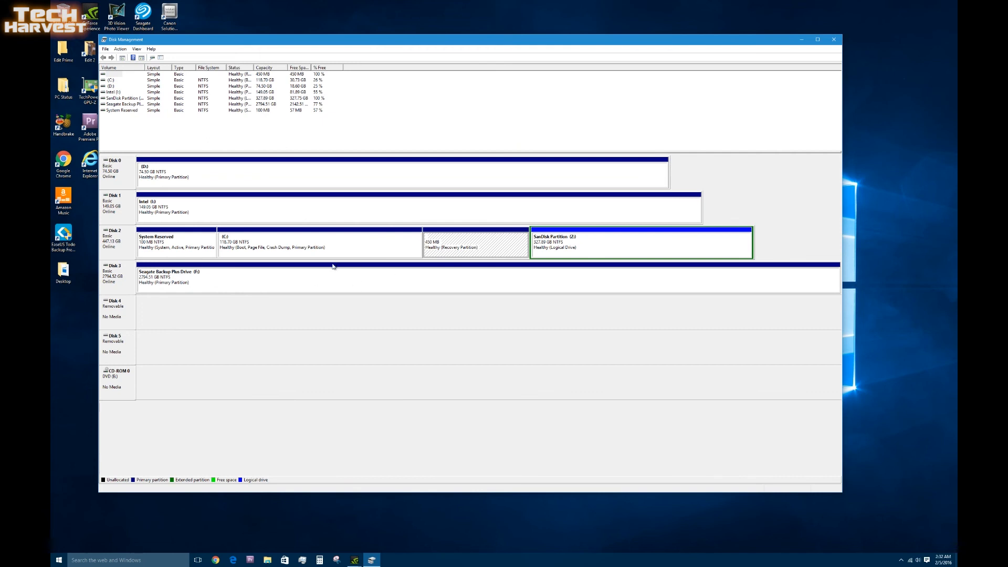